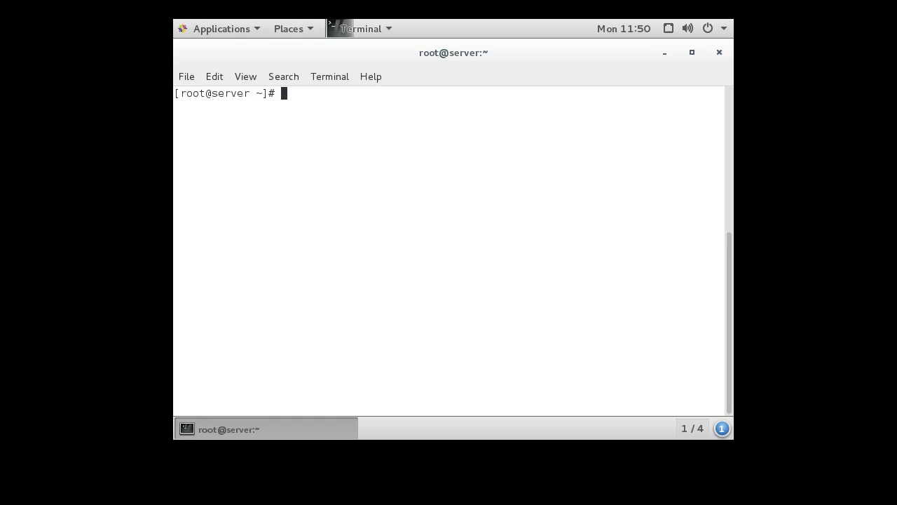
Log into the MariaDB monitor as root via mysql -p with the root password.
{"action": "type", "text": "mysql -p"}
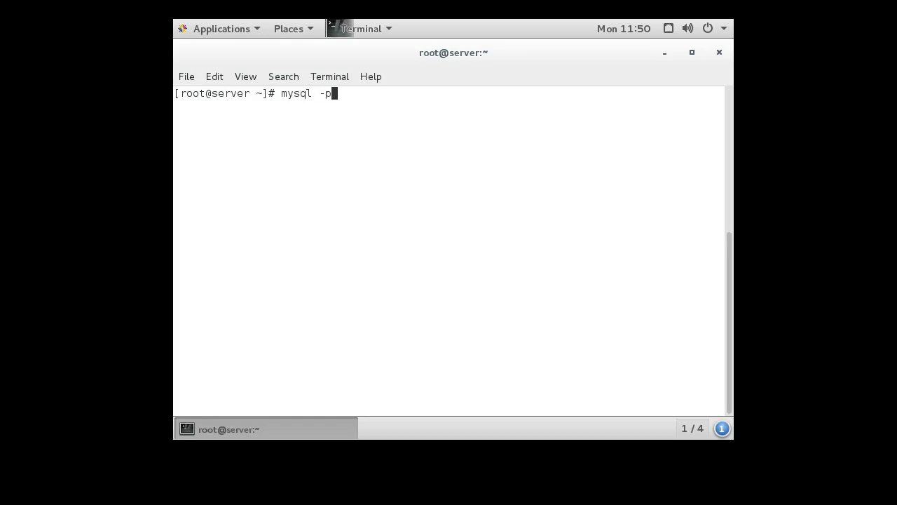
{"action": "key", "text": "Return"}
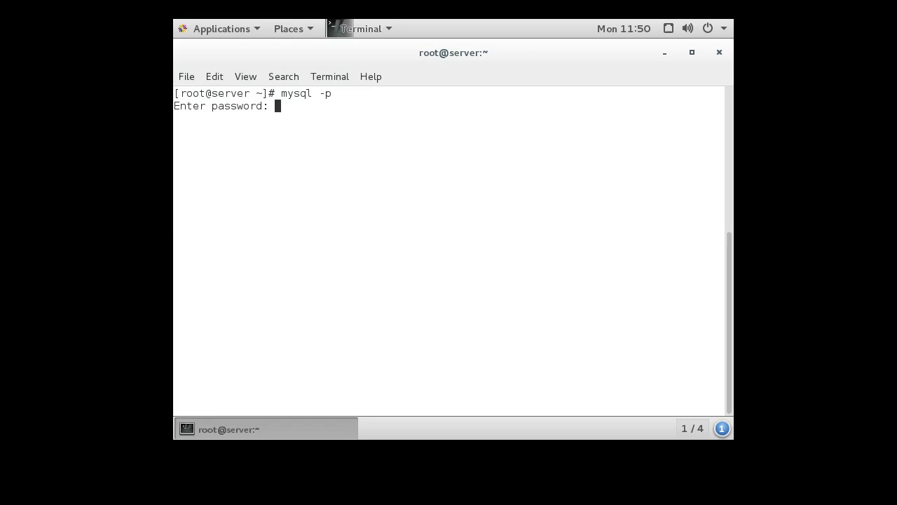
{"action": "key", "text": "Return"}
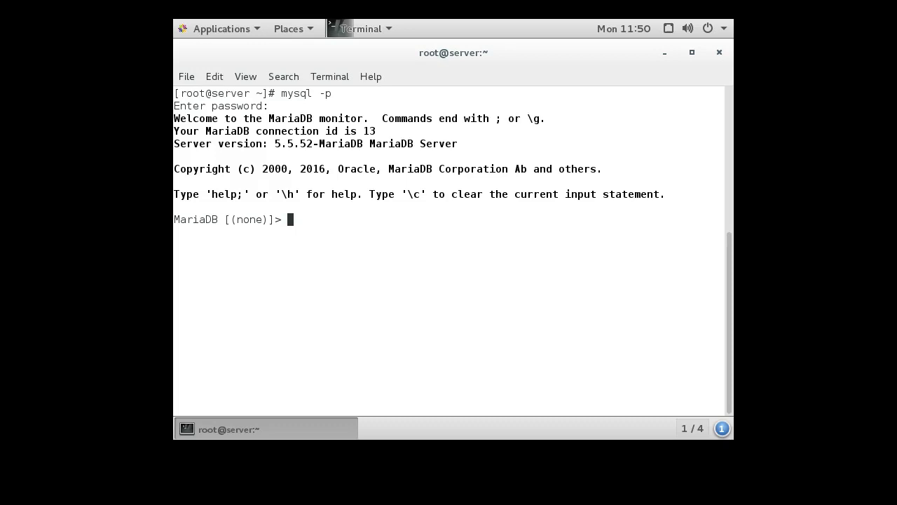
Switch to the inventory database and list its tables, showing machines.
{"action": "type", "text": "use in"}
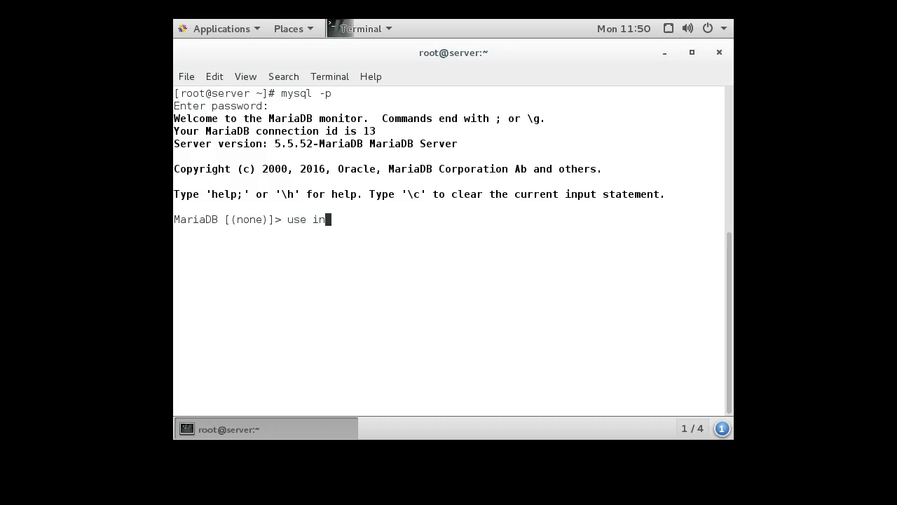
{"action": "key", "text": "Return"}
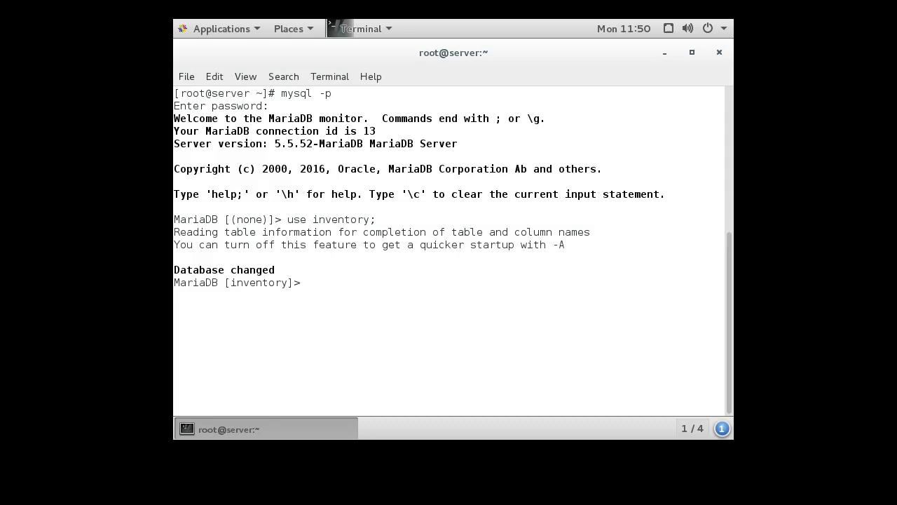
{"action": "type", "text": "show t"}
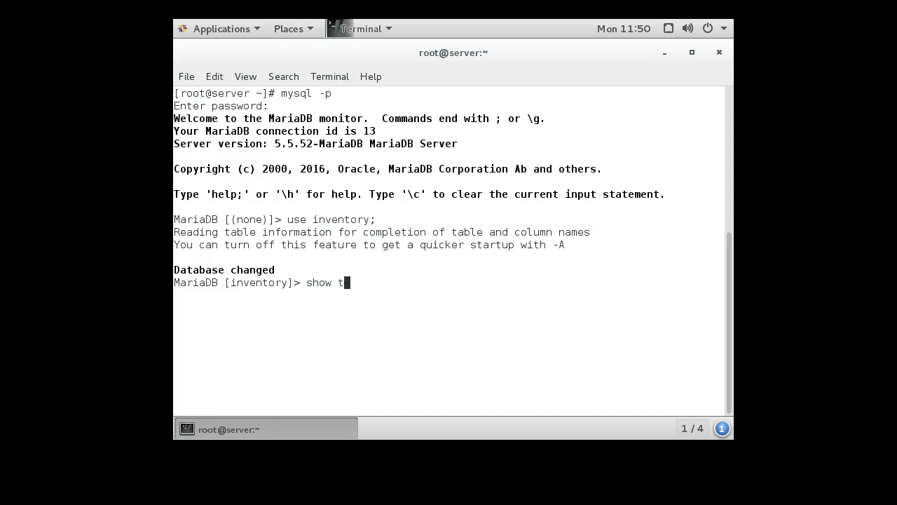
{"action": "key", "text": "Return"}
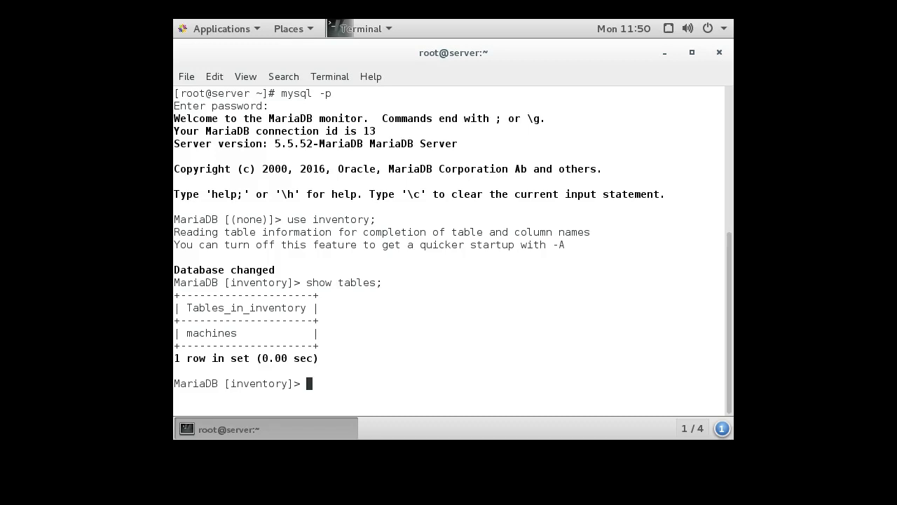
{"action": "type", "text": "gr"}
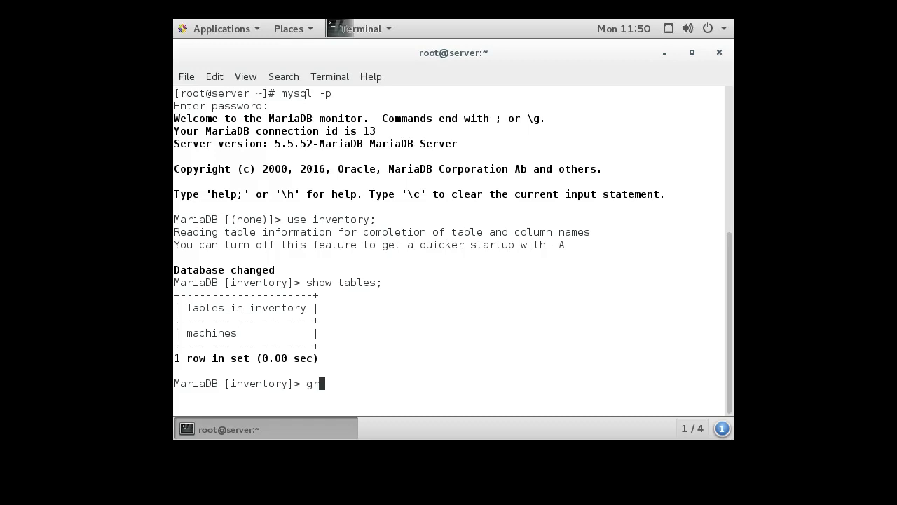
{"action": "type", "text": "ant"}
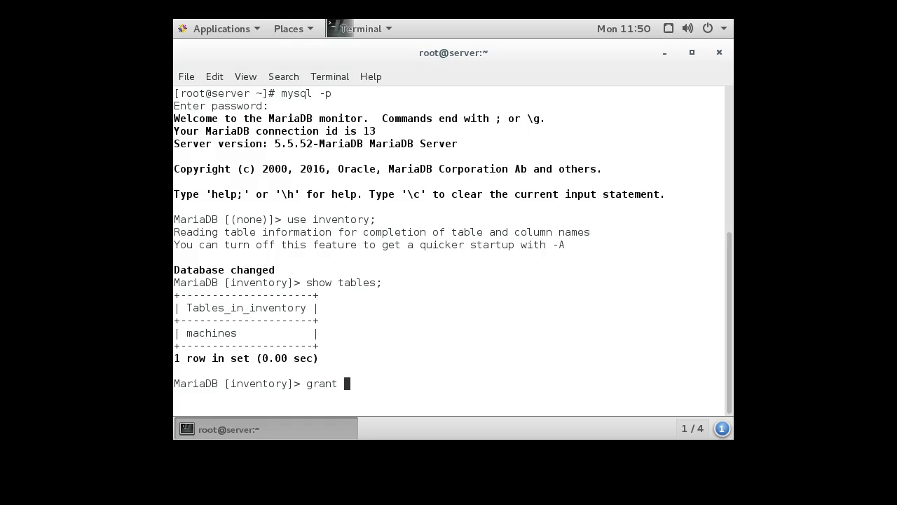
{"action": "type", "text": "all o"}
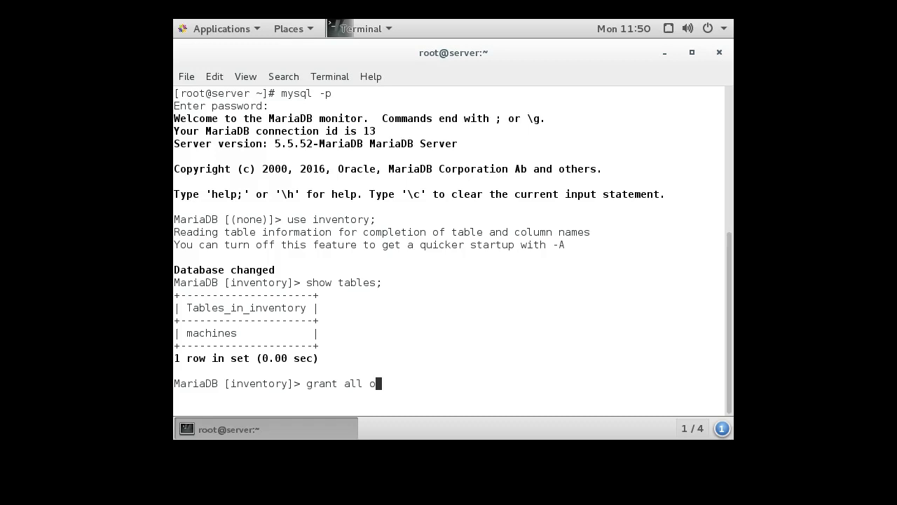
{"action": "type", "text": "n"}
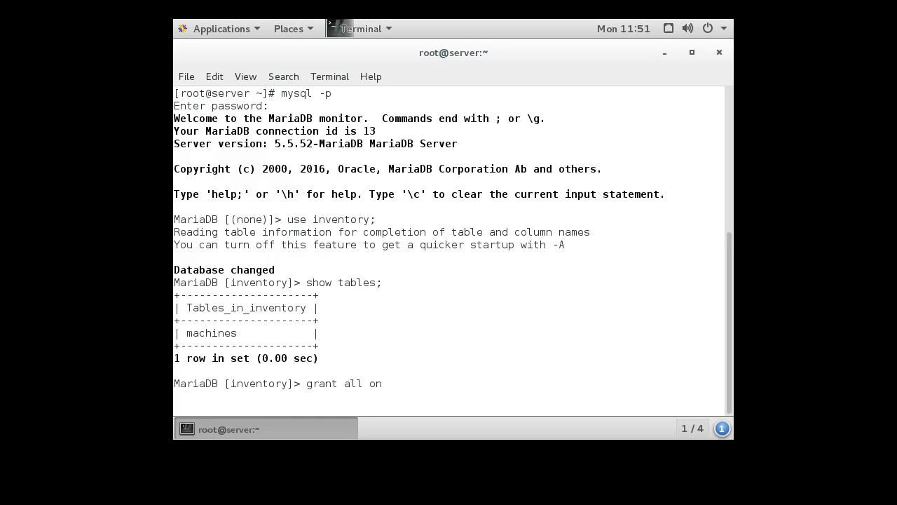
{"action": "type", "text": "invenroty"}
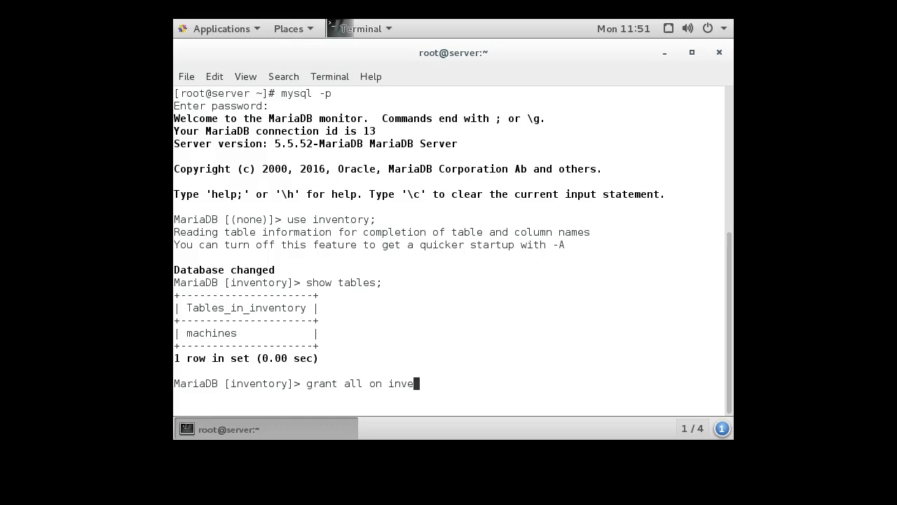
{"action": "type", "text": "ntory.* to"}
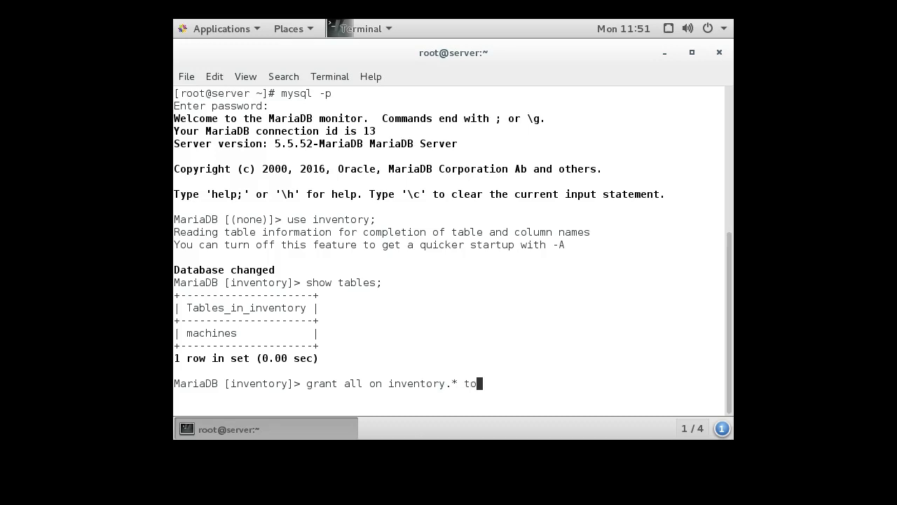
{"action": "type", "text": "alice@"}
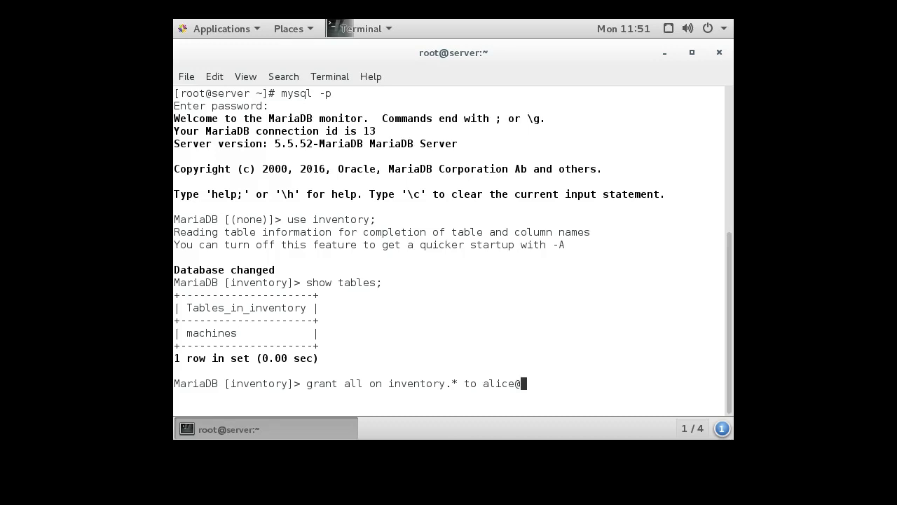
{"action": "type", "text": "localhost"}
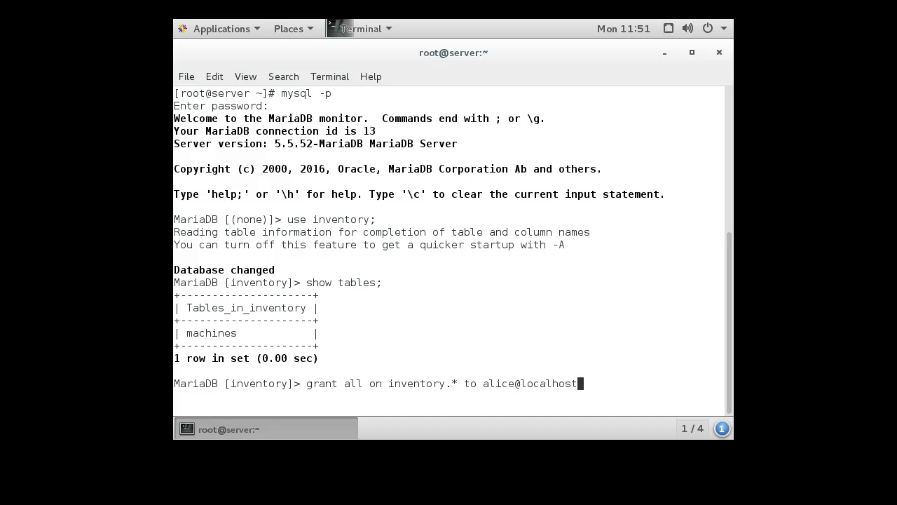
{"action": "type", "text": "identifie"}
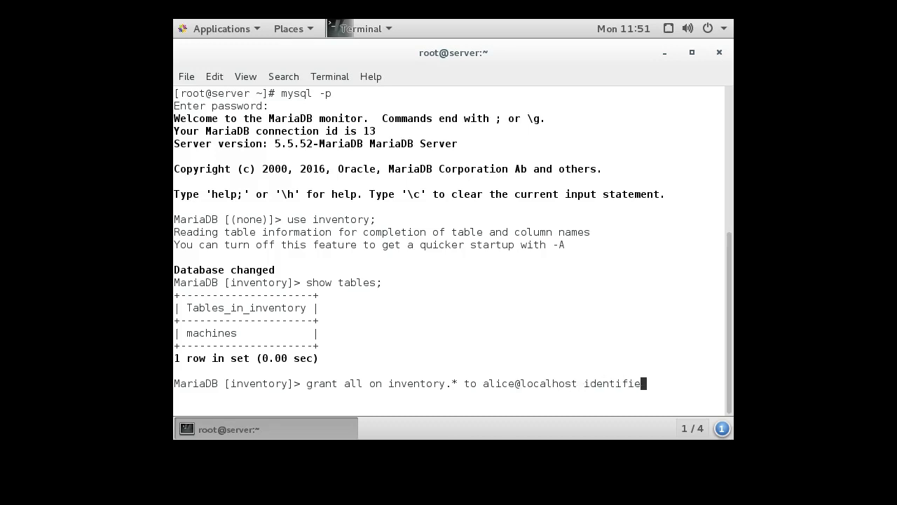
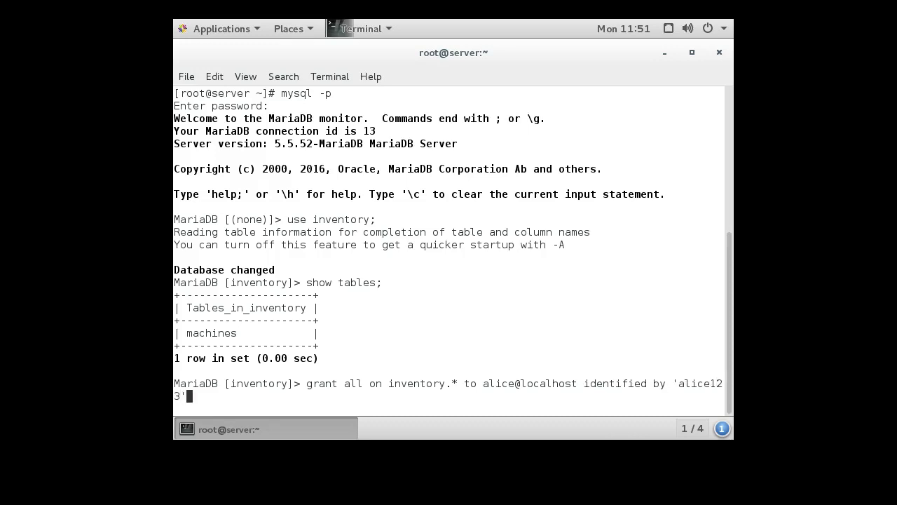
{"action": "type", "text": ";"}
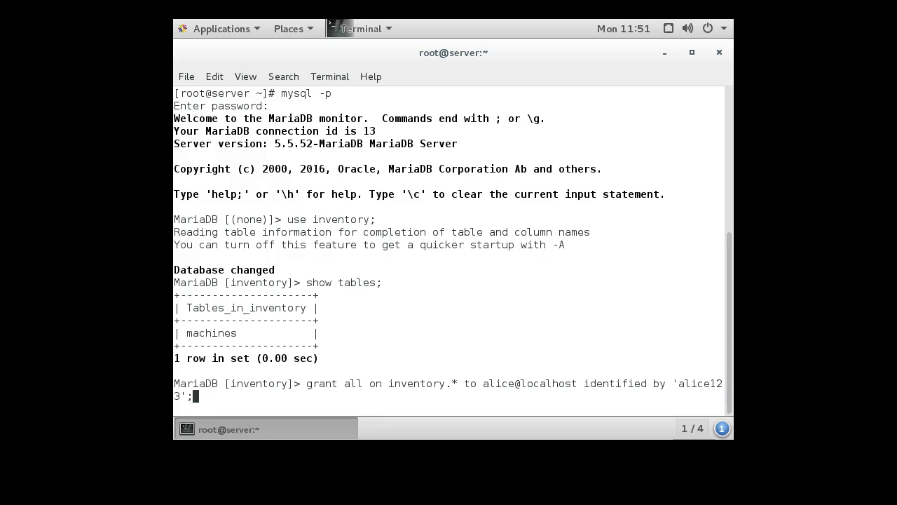
{"action": "key", "text": "Return"}
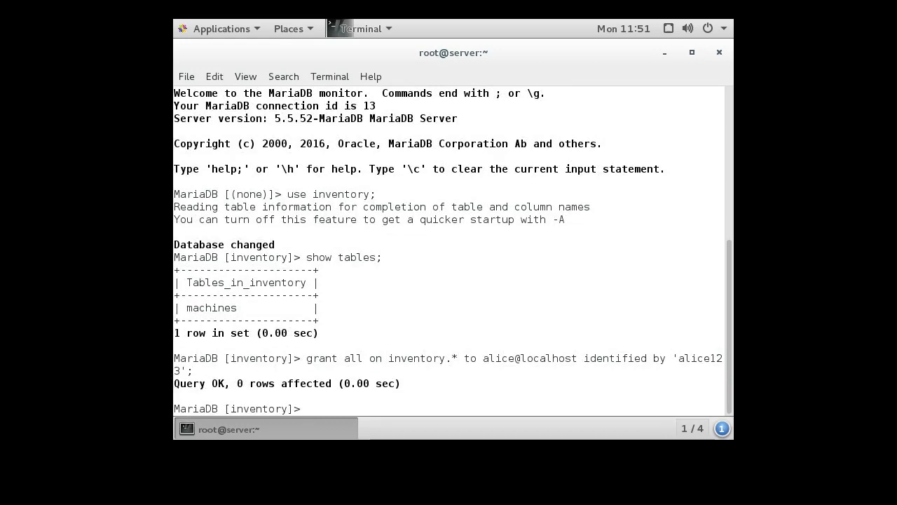
{"action": "type", "text": "grant"}
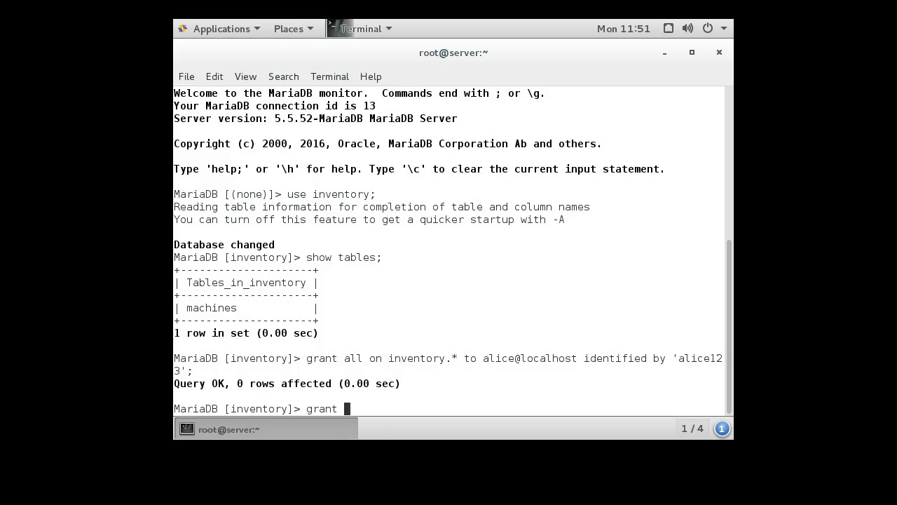
{"action": "type", "text": "all"}
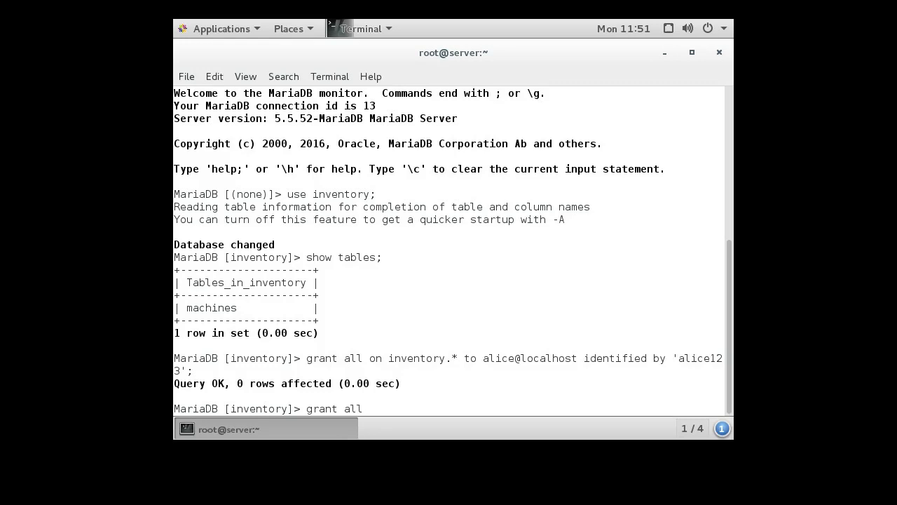
{"action": "type", "text": "sel"}
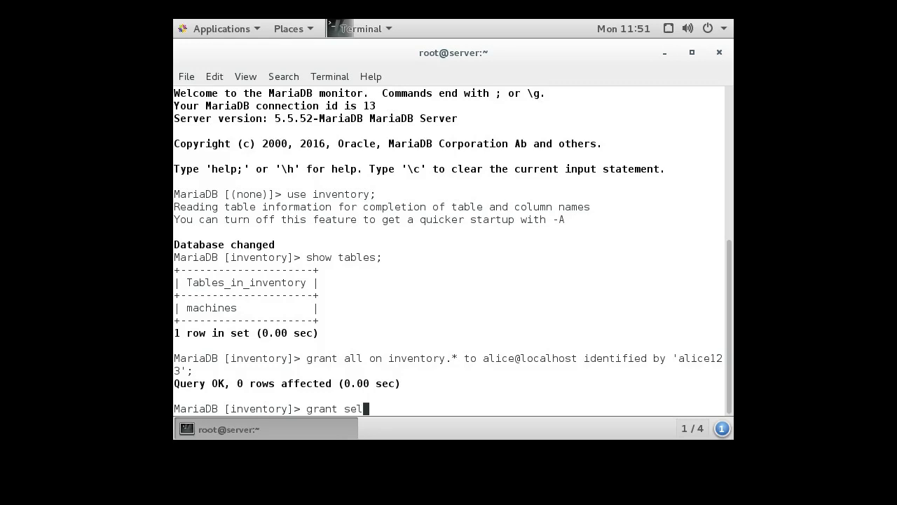
{"action": "type", "text": "ect on in"}
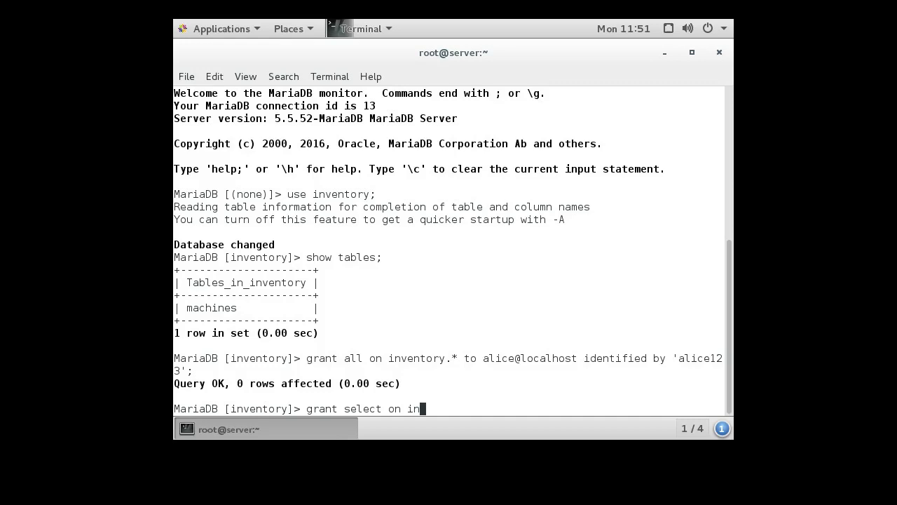
{"action": "type", "text": "ventory"}
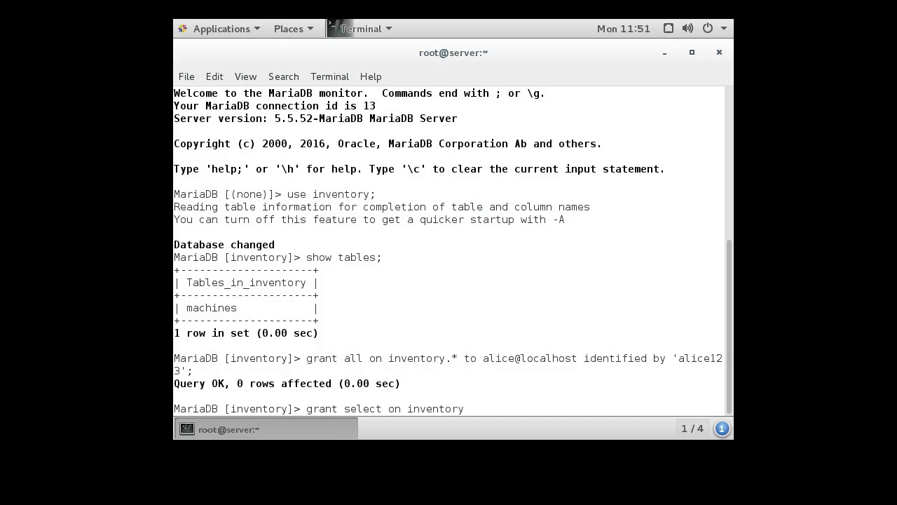
{"action": "type", "text": ".* to"}
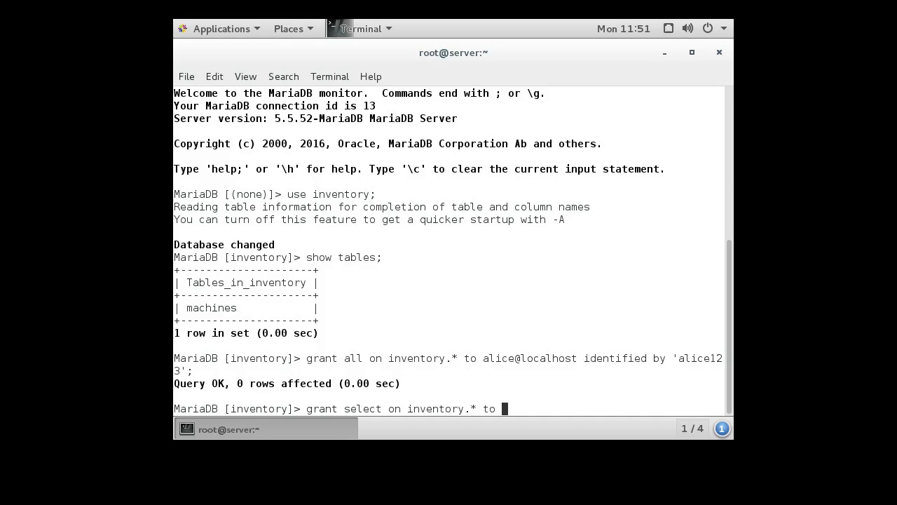
{"action": "type", "text": "bob"}
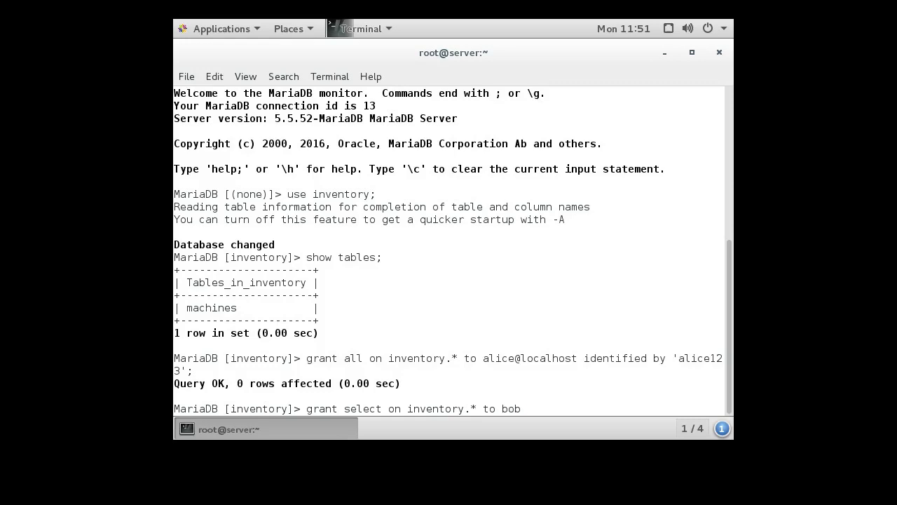
{"action": "type", "text": "@loc"}
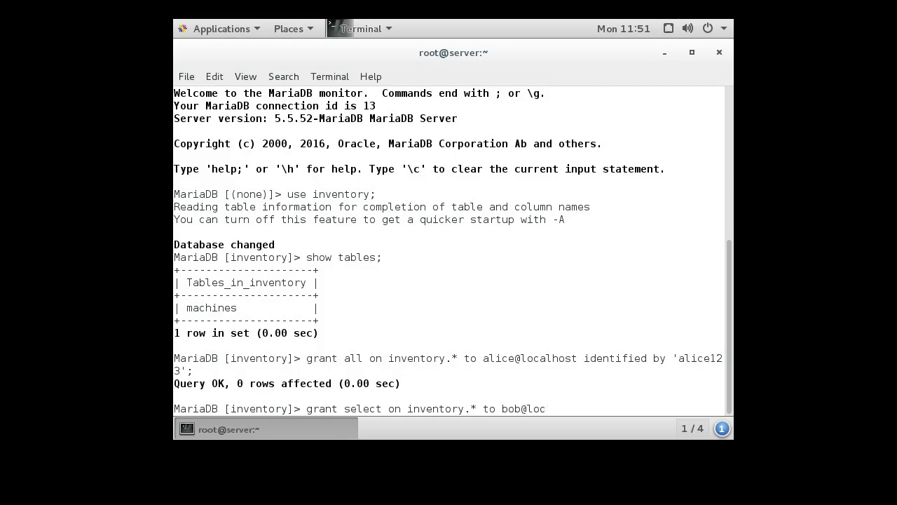
{"action": "type", "text": "alhost"}
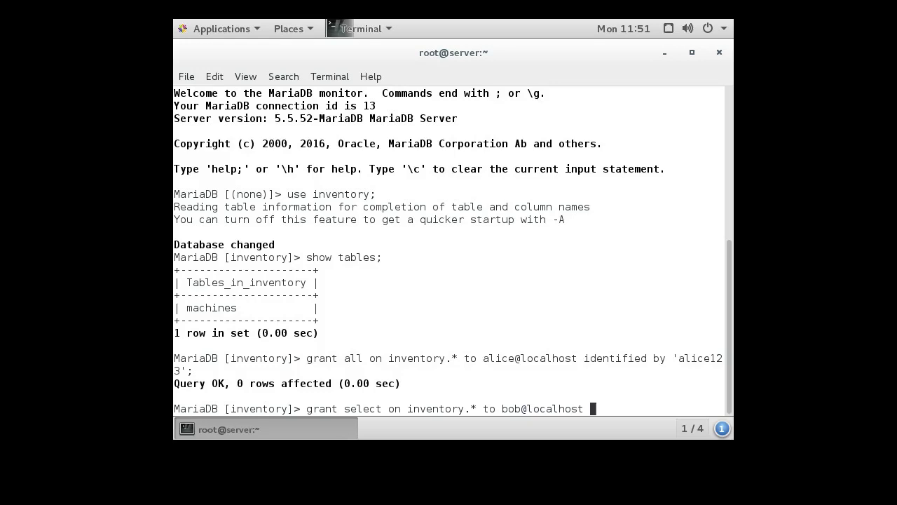
{"action": "type", "text": "identified"}
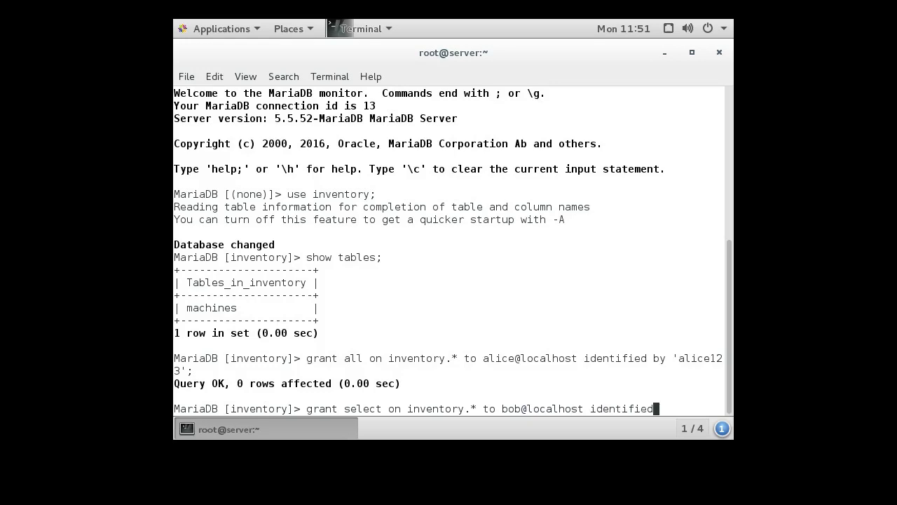
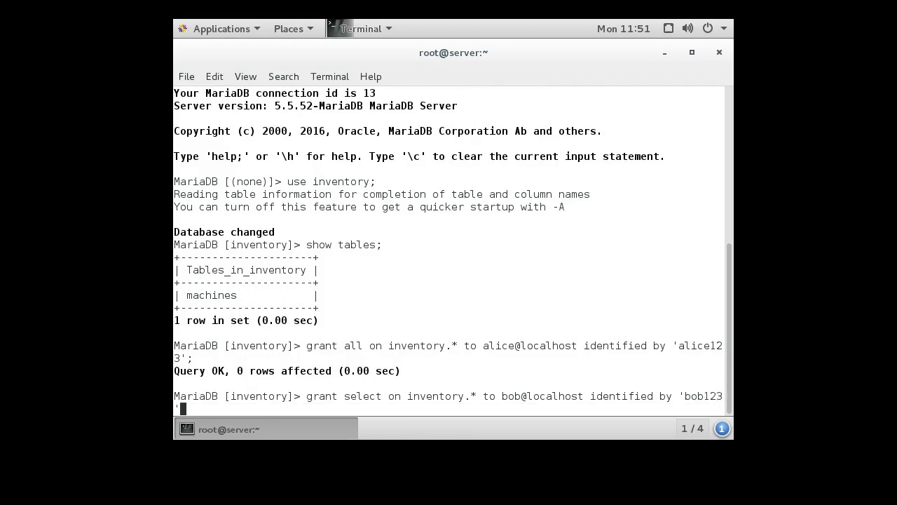
{"action": "key", "text": "Return"}
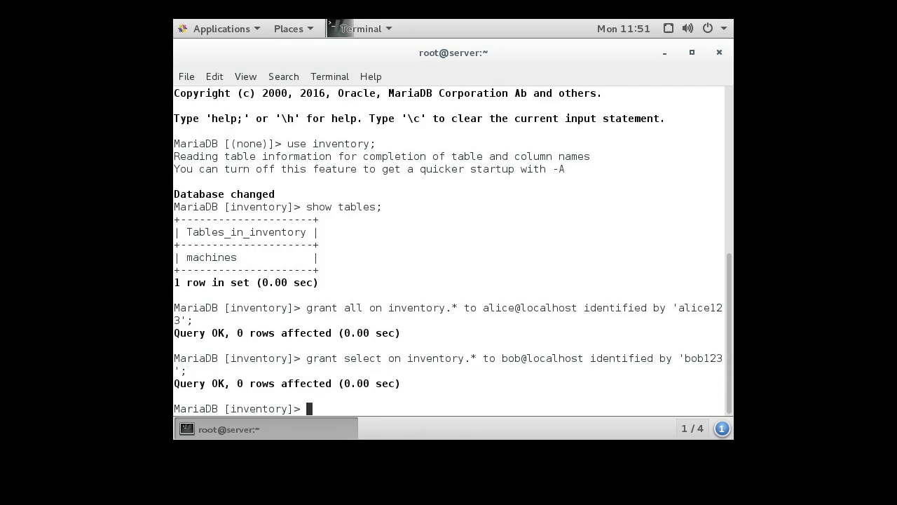
{"action": "type", "text": "grant"}
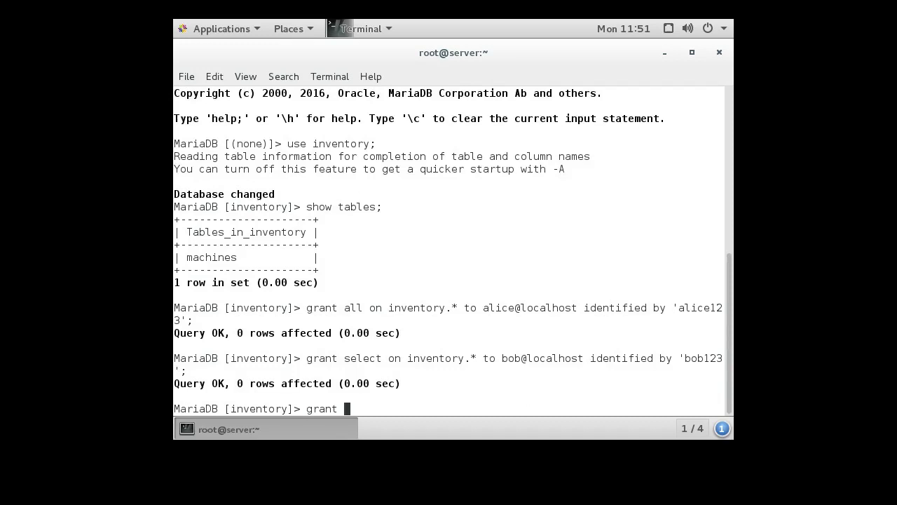
{"action": "type", "text": "a"}
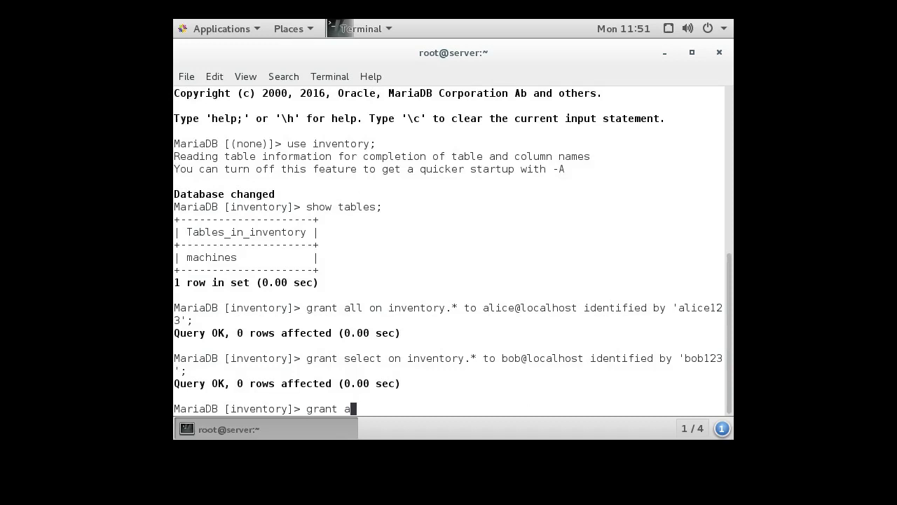
{"action": "type", "text": "ll on"}
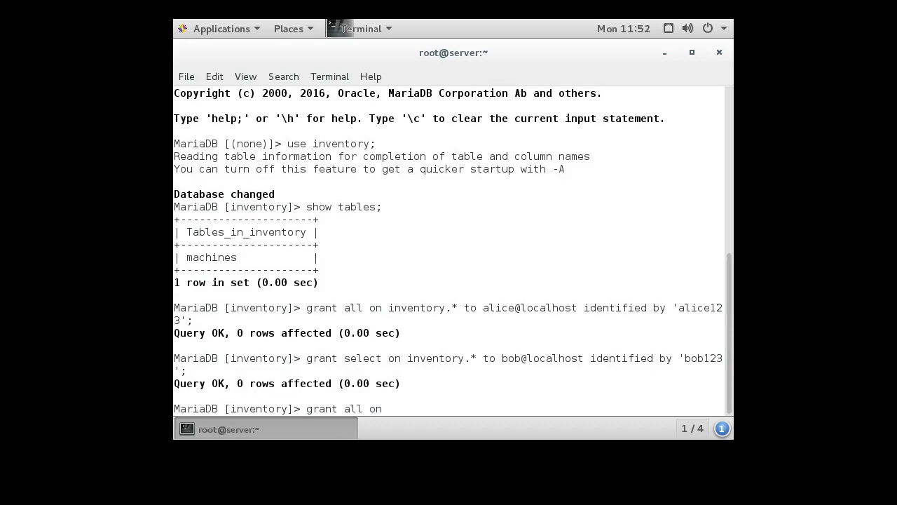
{"action": "type", "text": "inveo"}
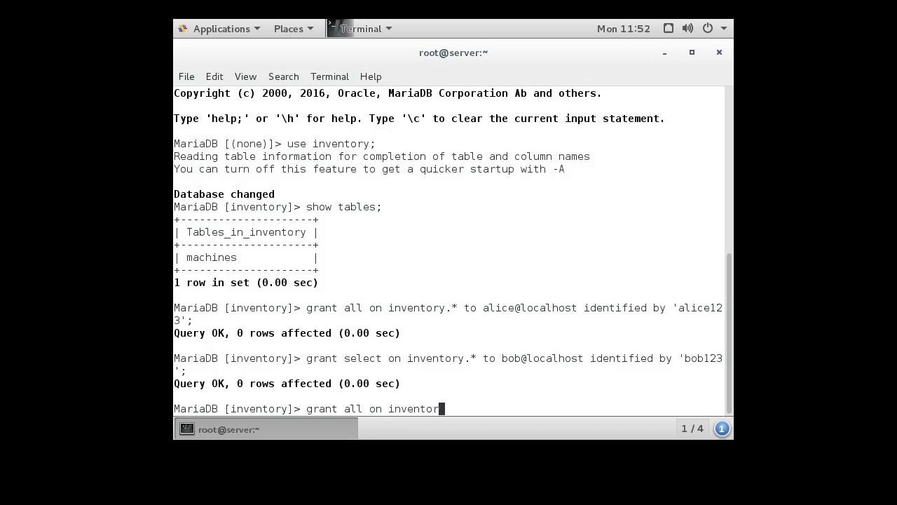
{"action": "type", "text": ".* t"}
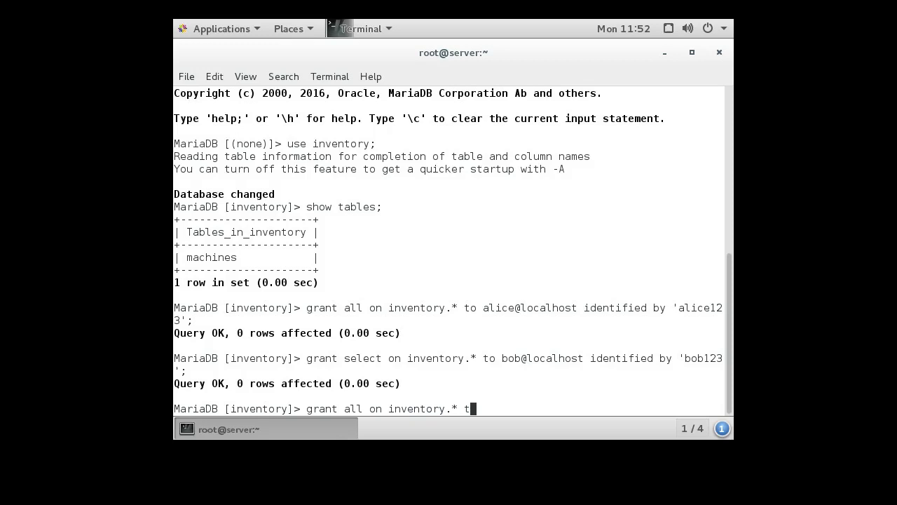
{"action": "type", "text": "o eve"}
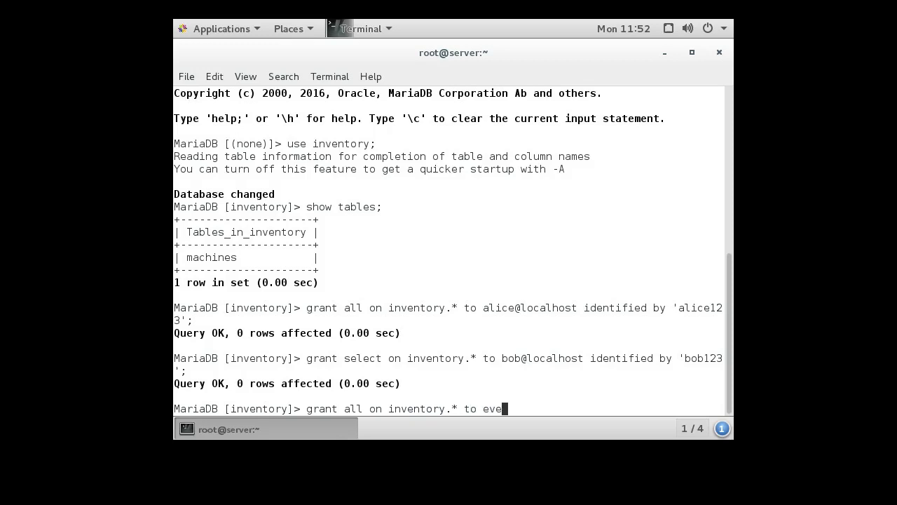
{"action": "type", "text": "@"}
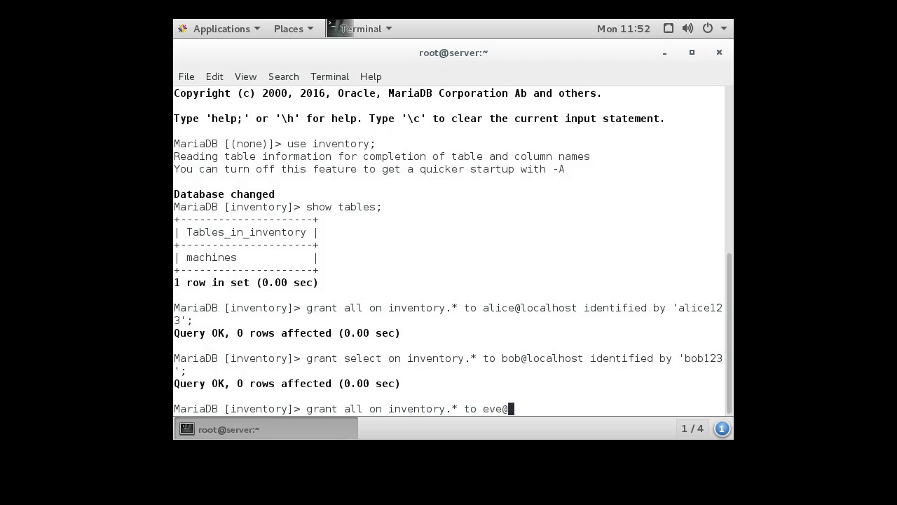
{"action": "type", "text": "client."}
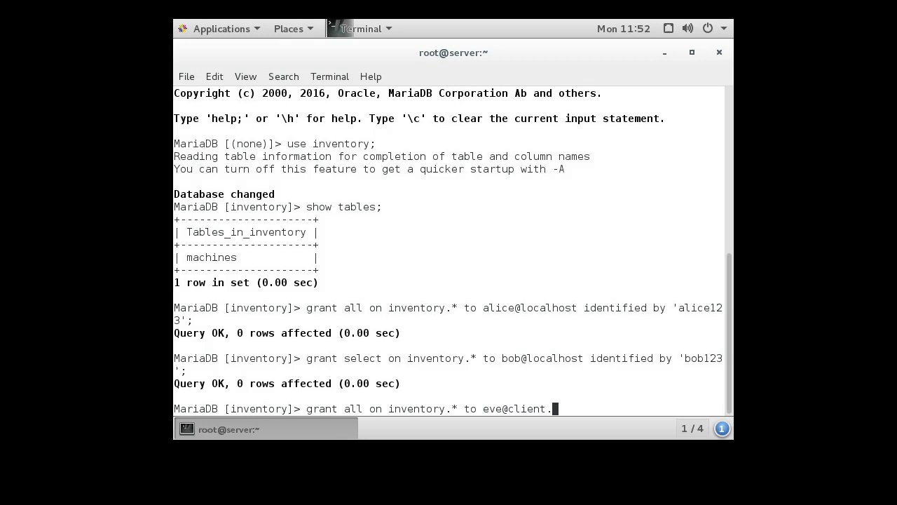
{"action": "type", "text": "example.com i"}
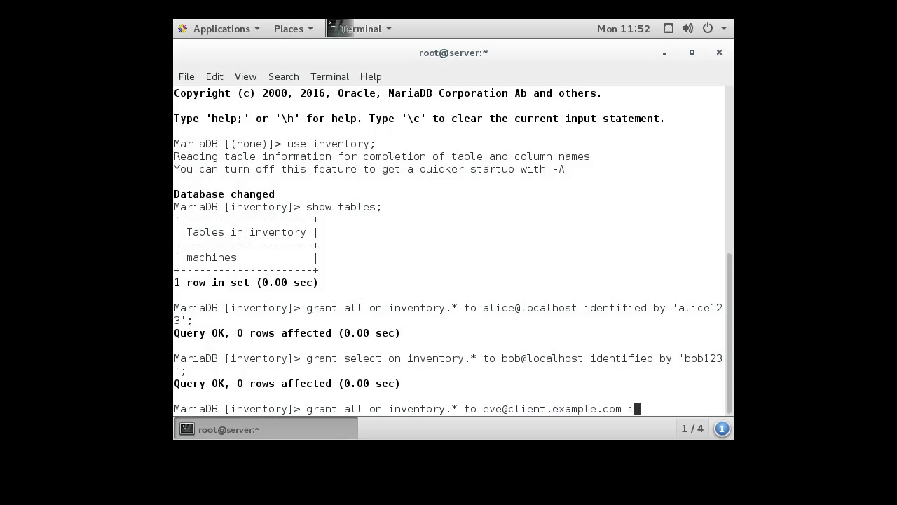
{"action": "type", "text": "denti"}
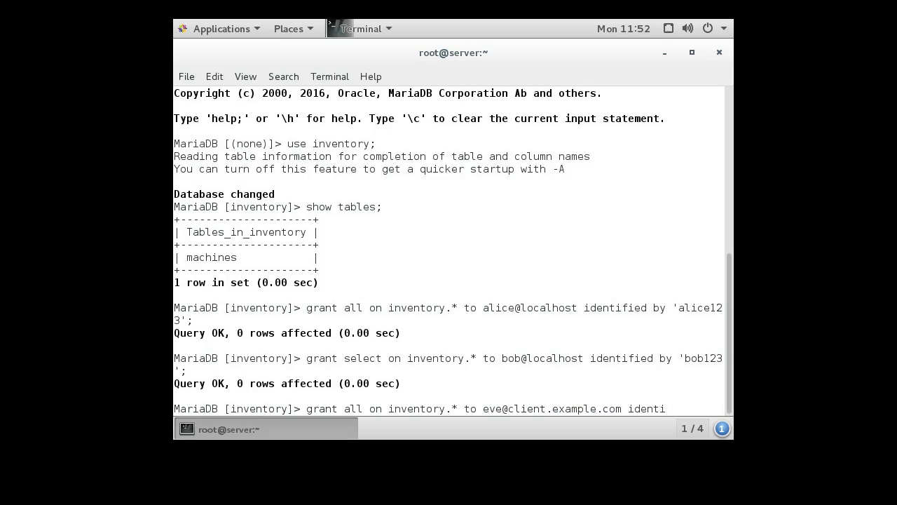
{"action": "type", "text": "fied"}
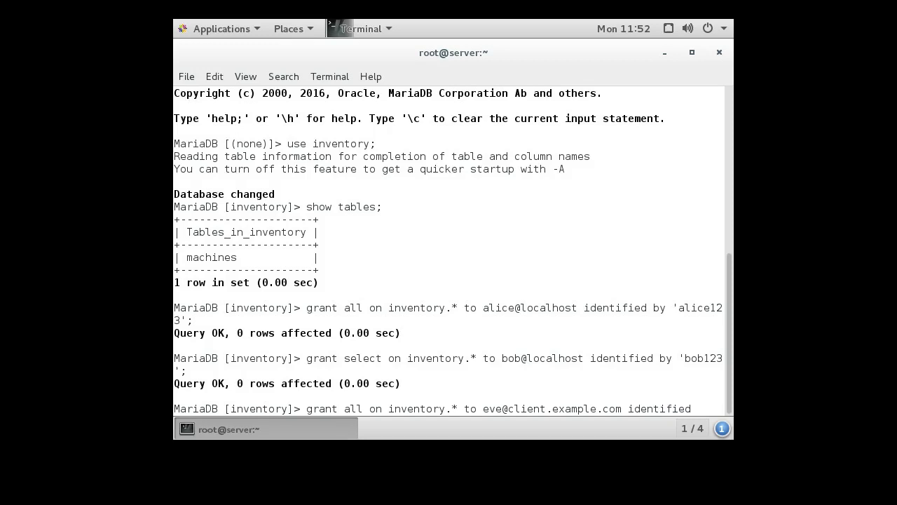
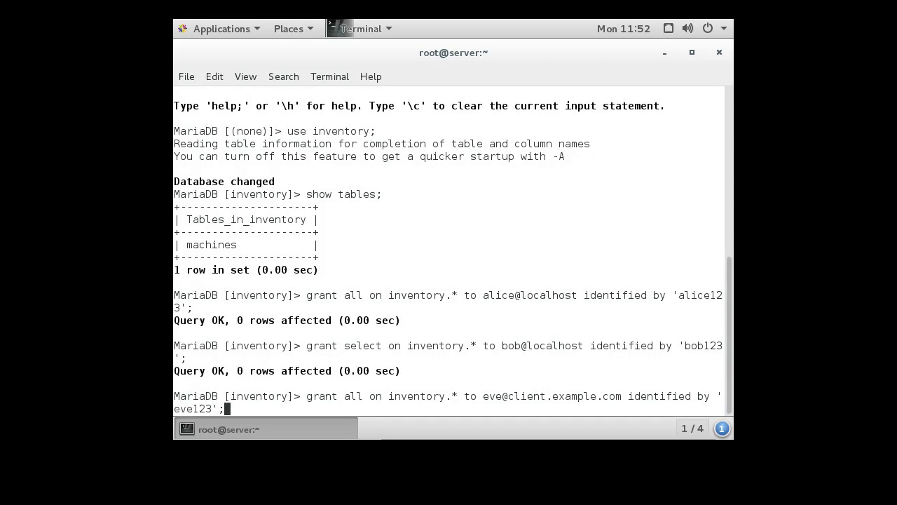
{"action": "key", "text": "Return"}
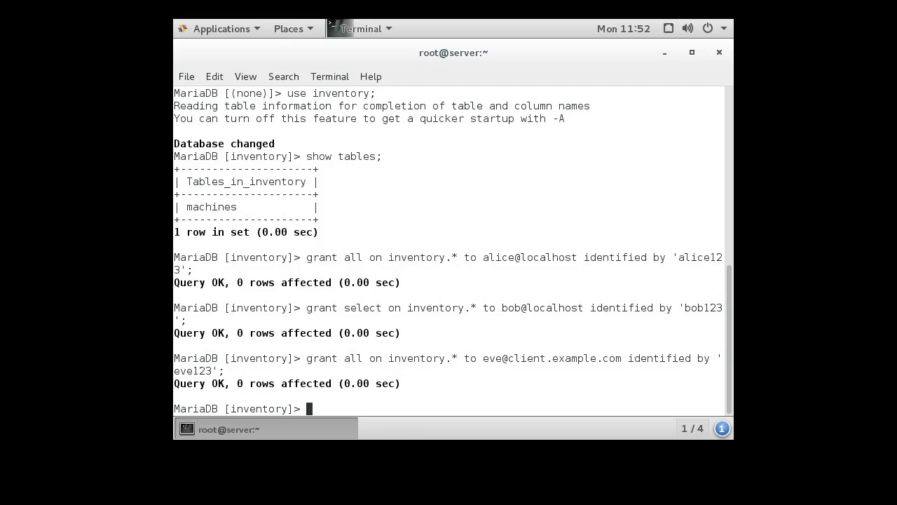
Exit the MariaDB client and add the mysql service to the firewall at runtime.
{"action": "type", "text": "exit"}
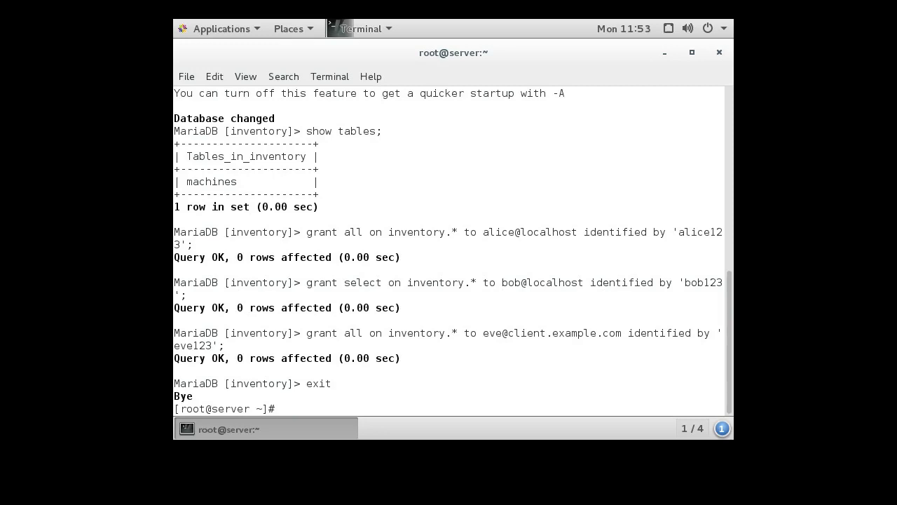
{"action": "type", "text": "firewall"}
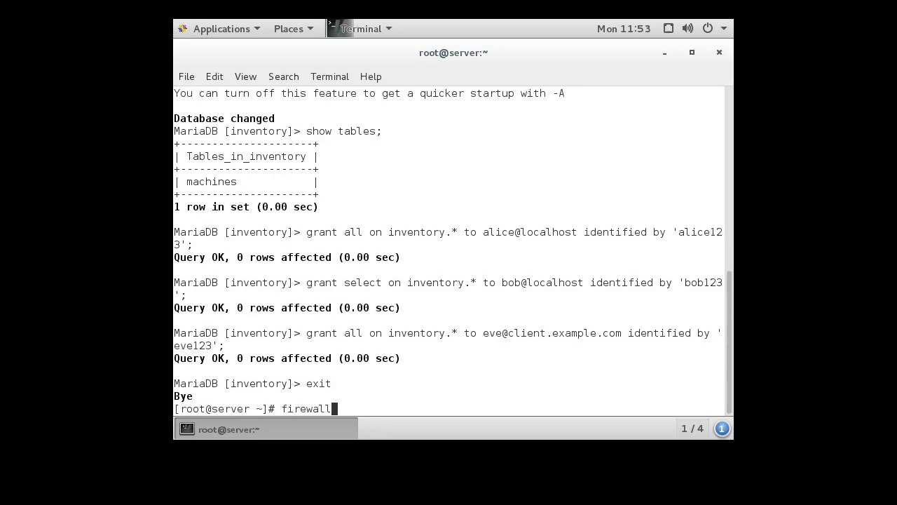
{"action": "type", "text": "-cmd a"}
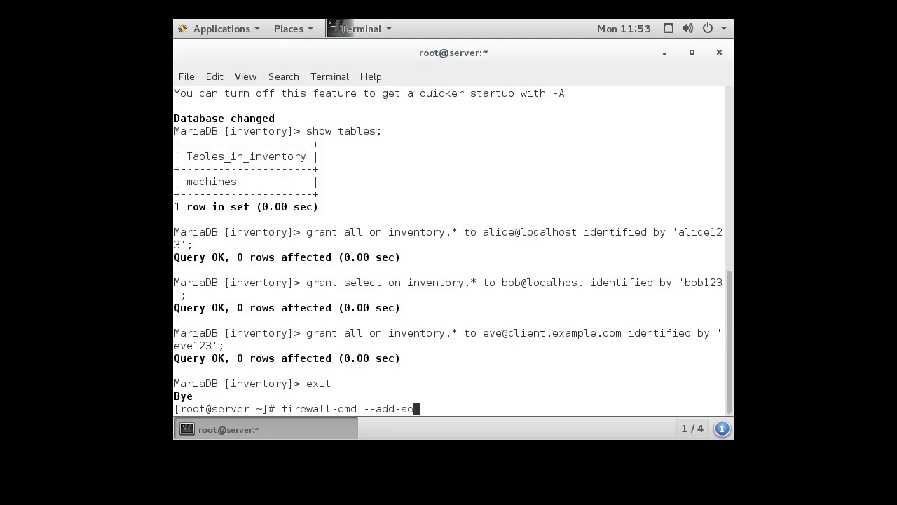
{"action": "type", "text": "rvice="}
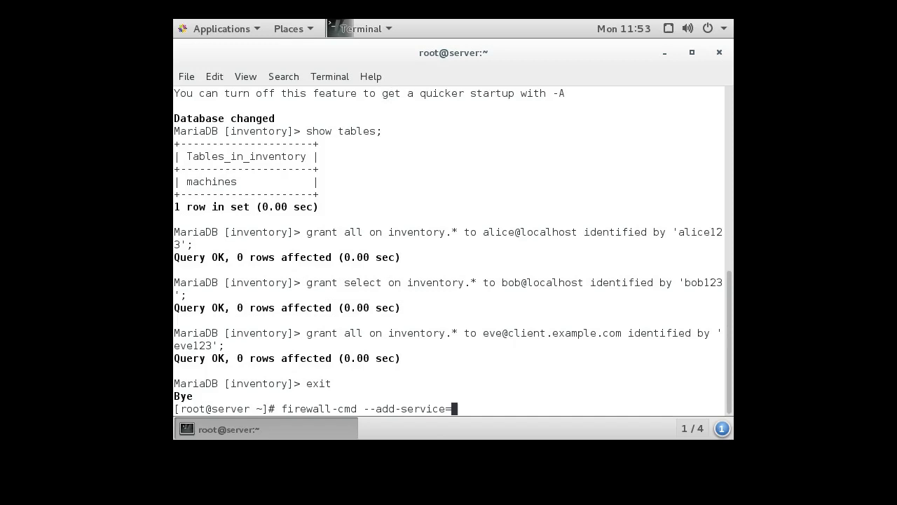
{"action": "type", "text": "mysql"}
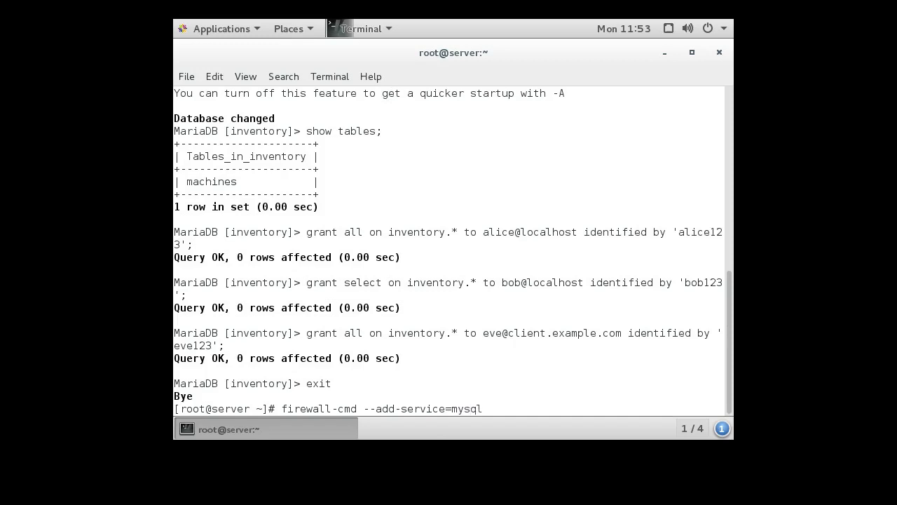
{"action": "key", "text": "Return"}
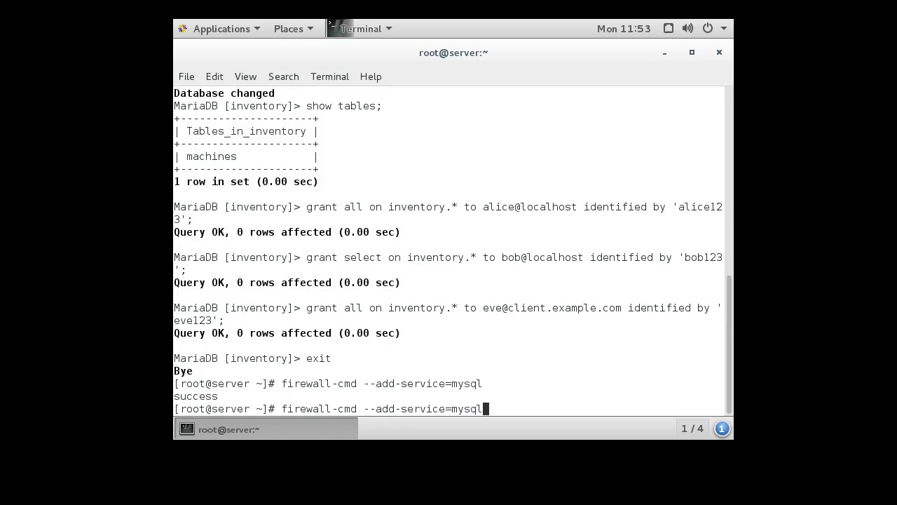
Add the mysql firewall service again with --permanent, reporting success.
{"action": "type", "text": "--"}
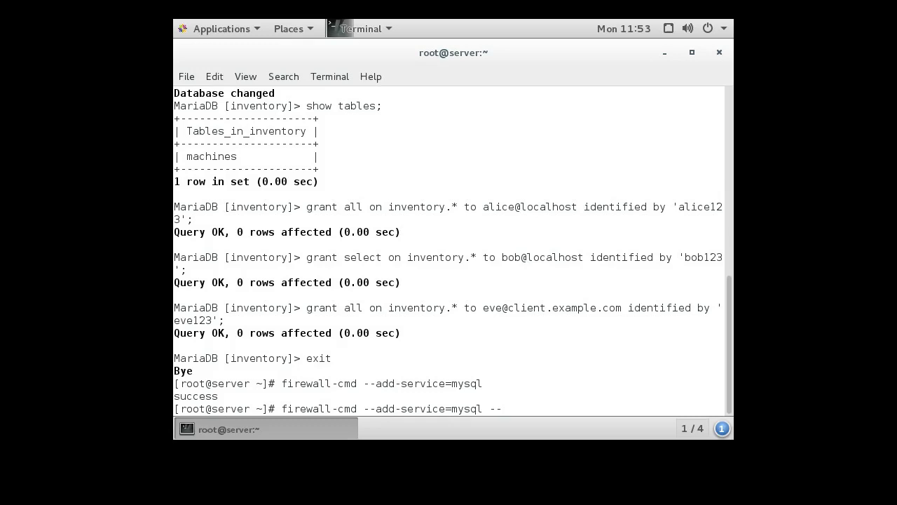
{"action": "type", "text": "permanent"}
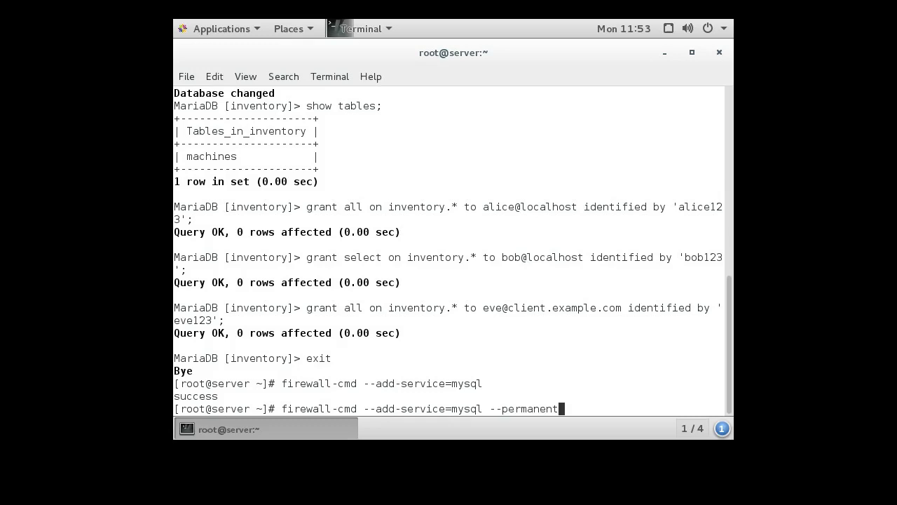
{"action": "key", "text": "Return"}
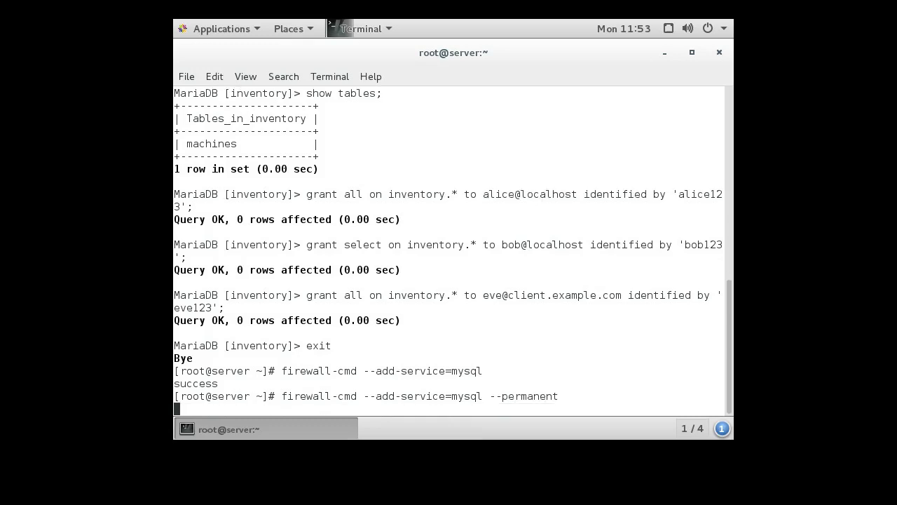
{"action": "key", "text": "Return"}
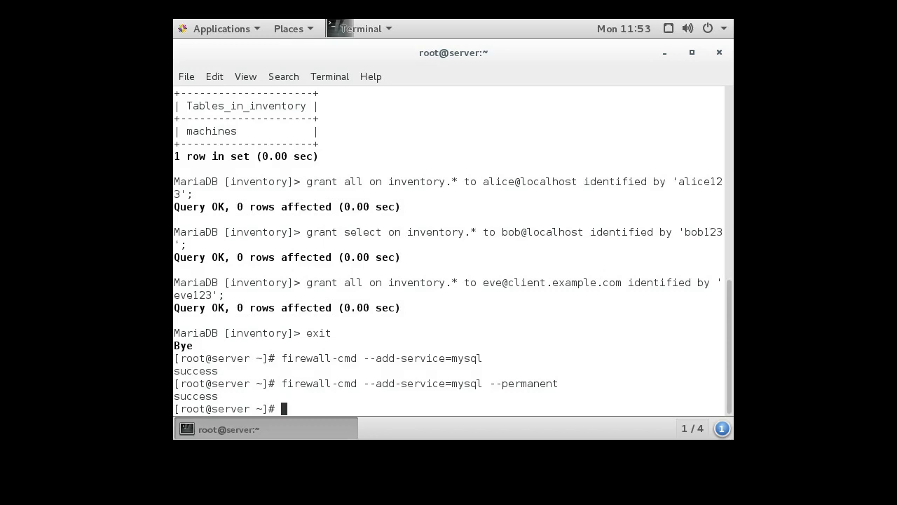
Run netstat -tuna | grep 3306 to confirm the database is listening on port 3306.
{"action": "type", "text": "net"}
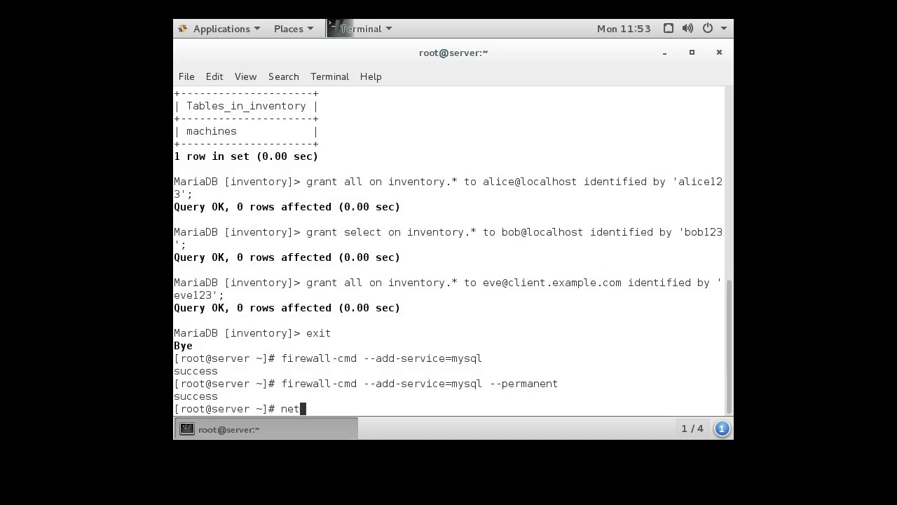
{"action": "type", "text": "stat -tu"}
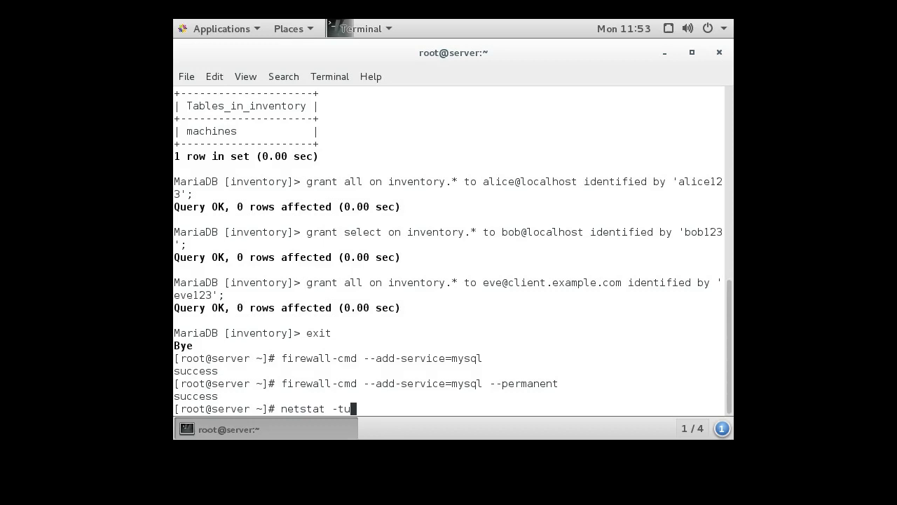
{"action": "type", "text": "na |"}
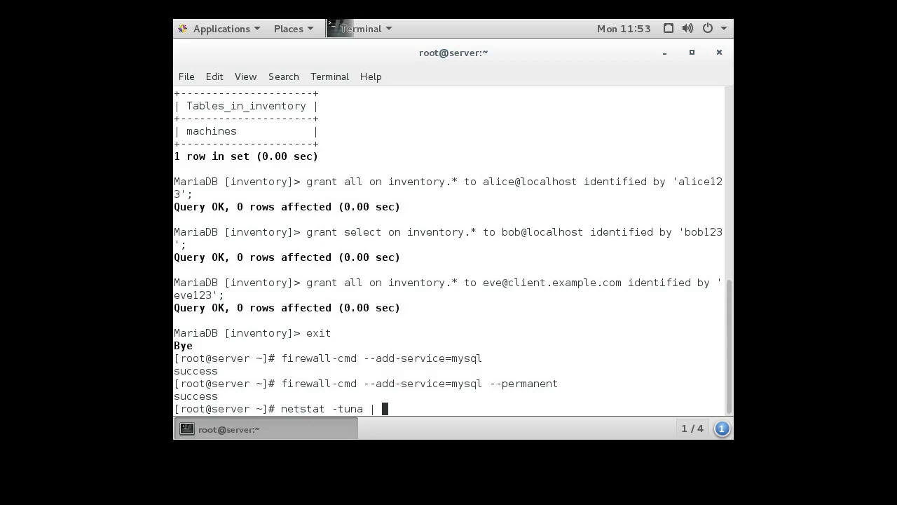
{"action": "type", "text": "grep 3306"}
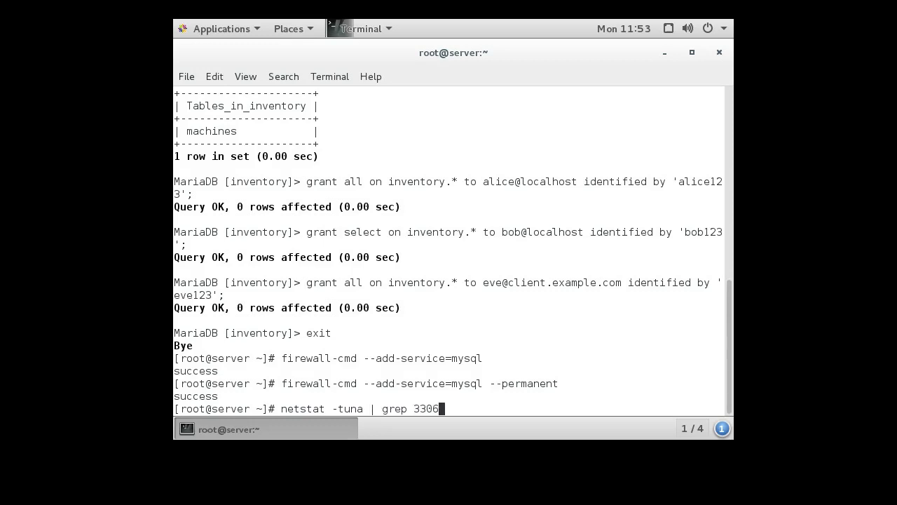
{"action": "key", "text": "Return"}
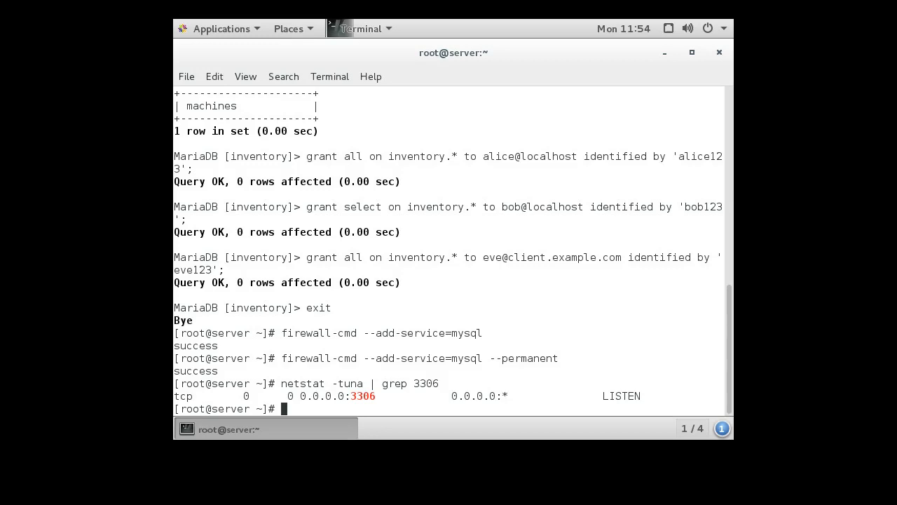
Sign into the MariaDB client as alice with mysql -u alice -p and her password.
{"action": "type", "text": "my"}
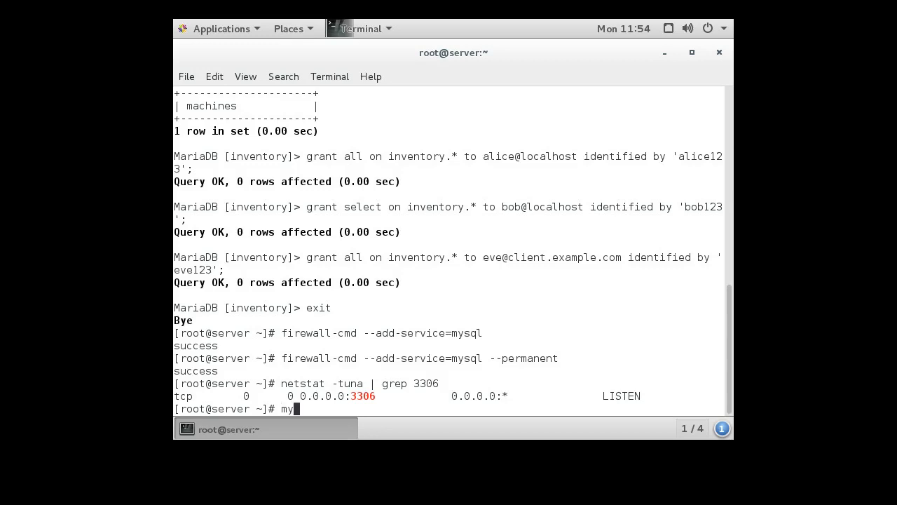
{"action": "type", "text": "sql"}
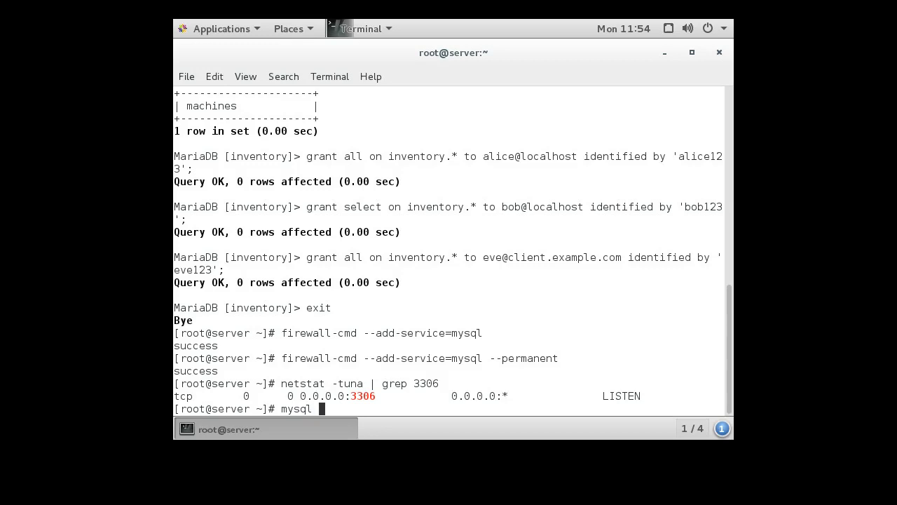
{"action": "type", "text": "-u alice"}
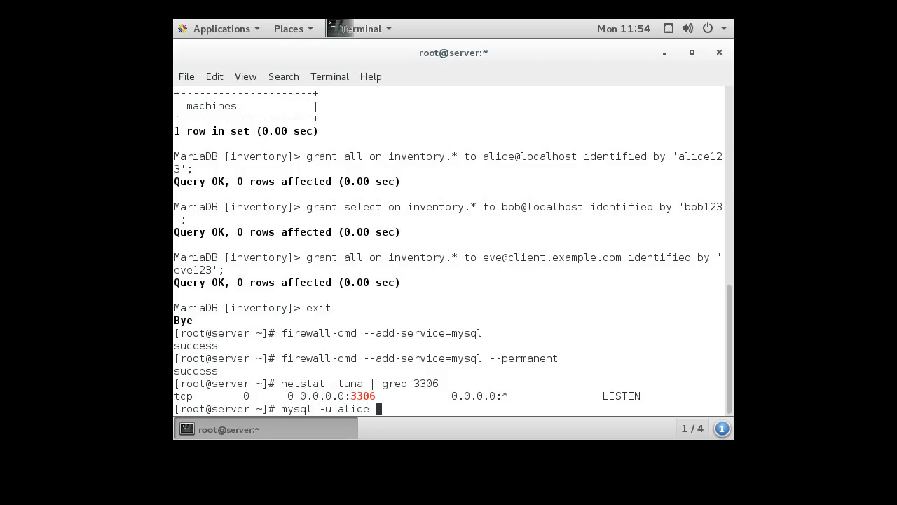
{"action": "type", "text": "-p"}
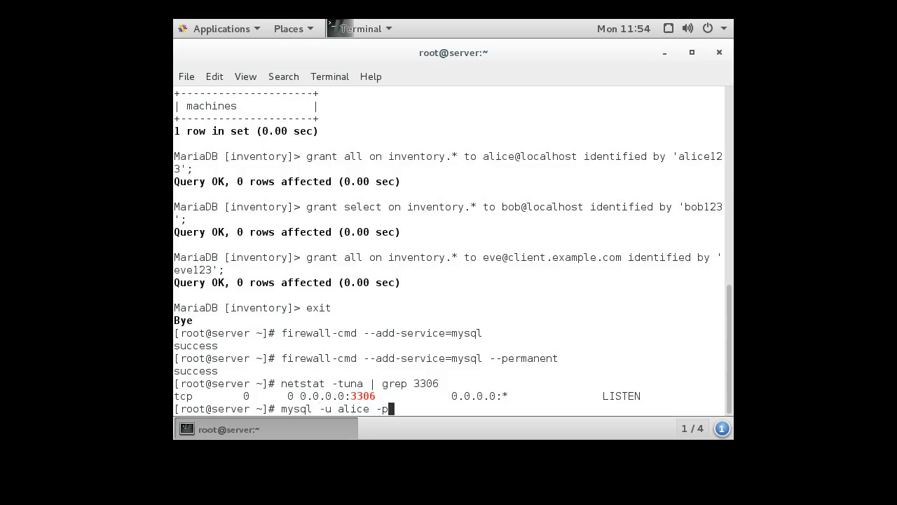
{"action": "key", "text": "Return"}
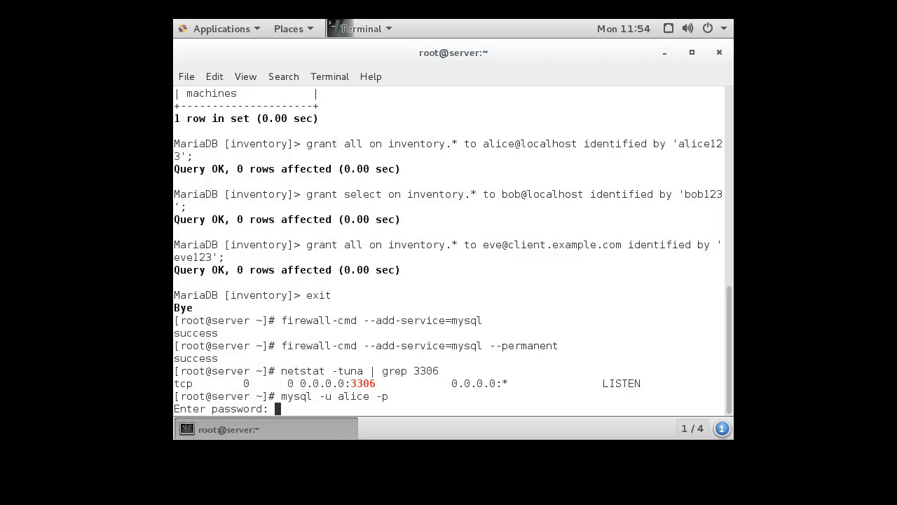
{"action": "key", "text": "Return"}
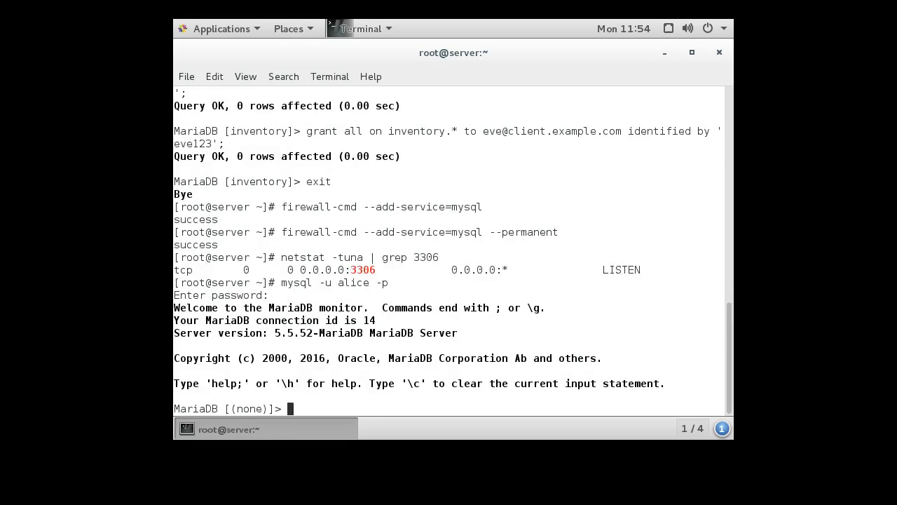
Switch to inventory and select all rows from machines, returning 'Linux Desktop'.
{"action": "type", "text": "use i"}
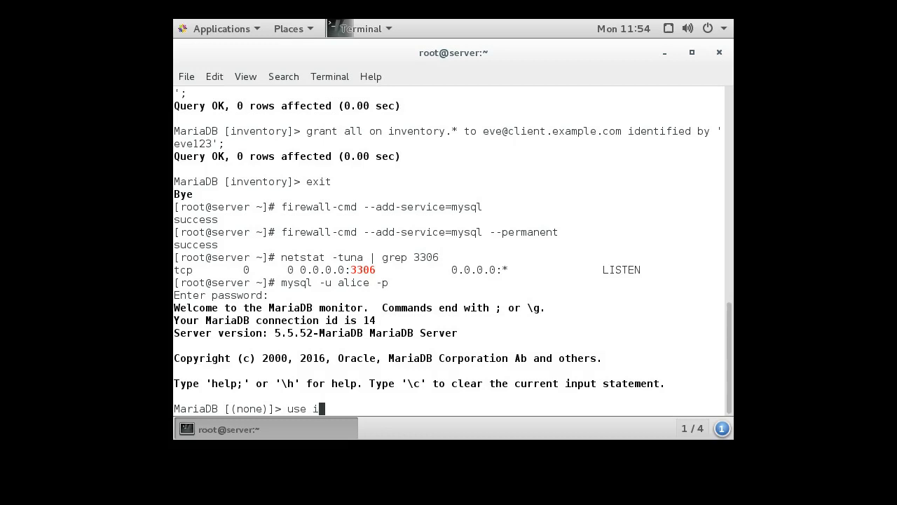
{"action": "type", "text": "nventory"}
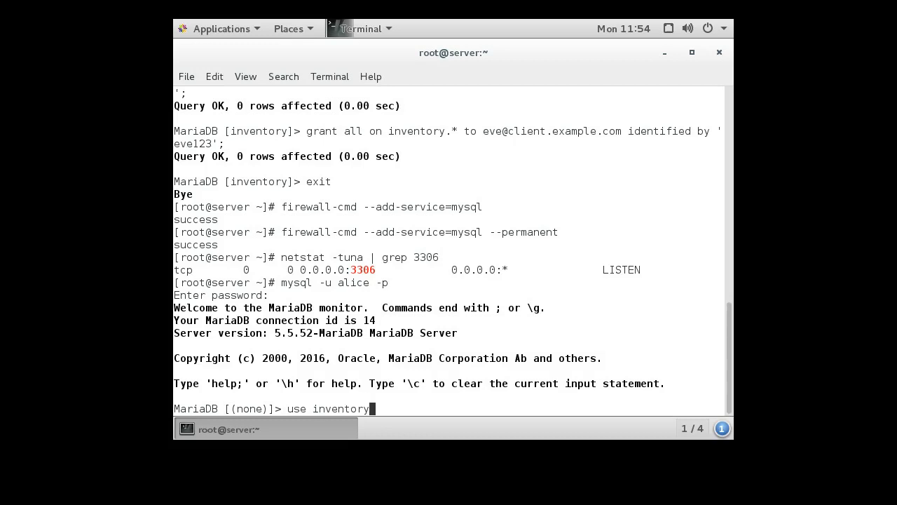
{"action": "key", "text": "Return"}
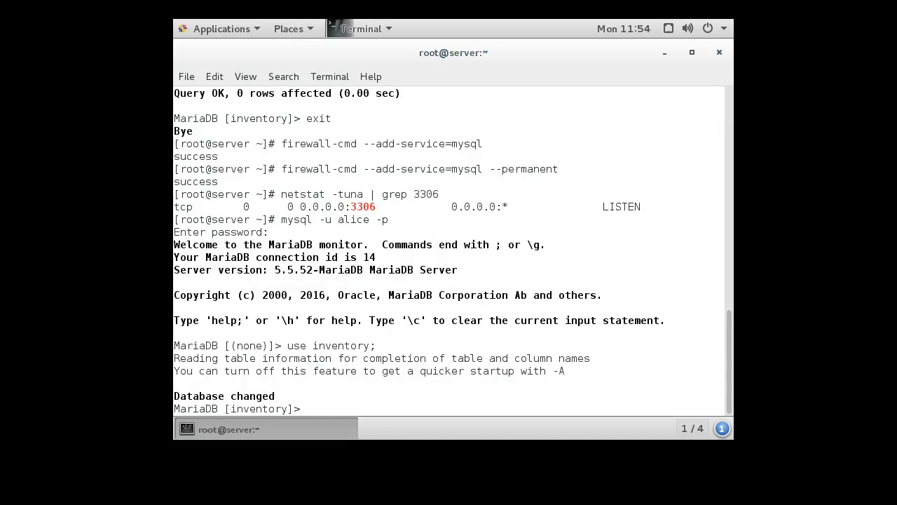
{"action": "type", "text": "show tables;"}
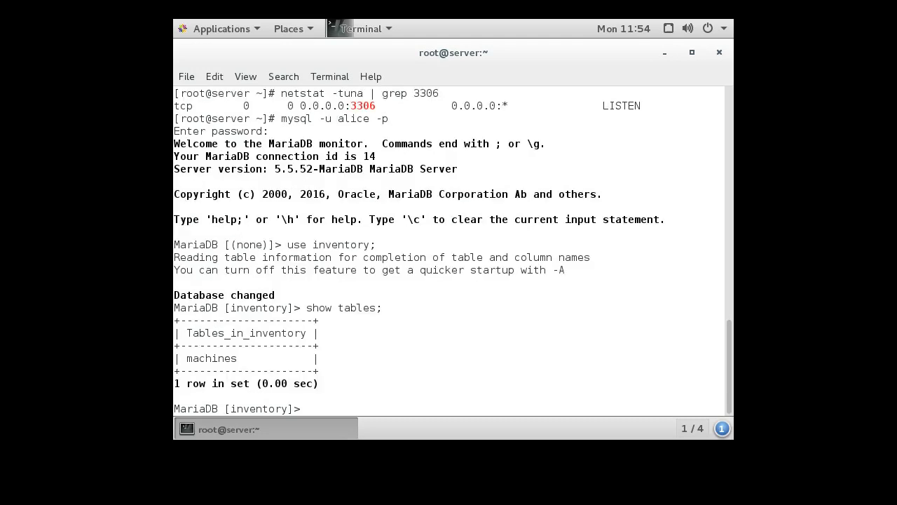
{"action": "type", "text": "select *"}
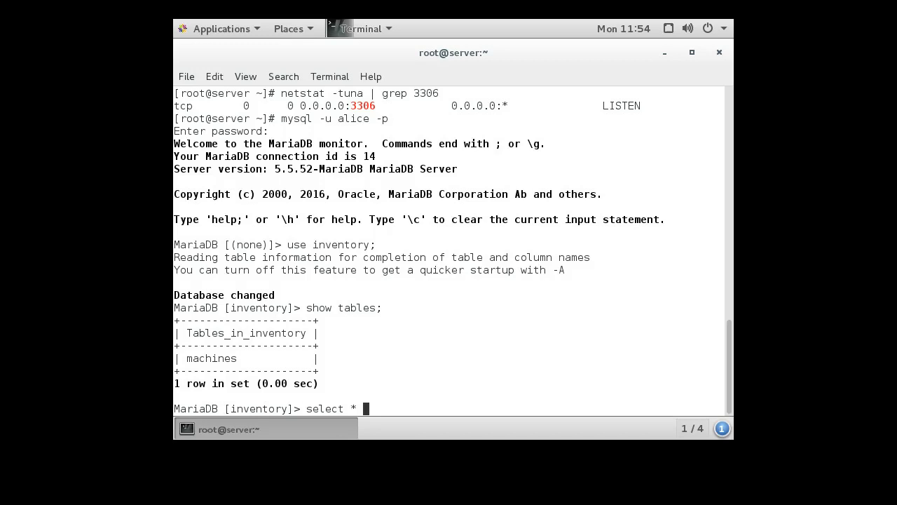
{"action": "type", "text": "from machine"}
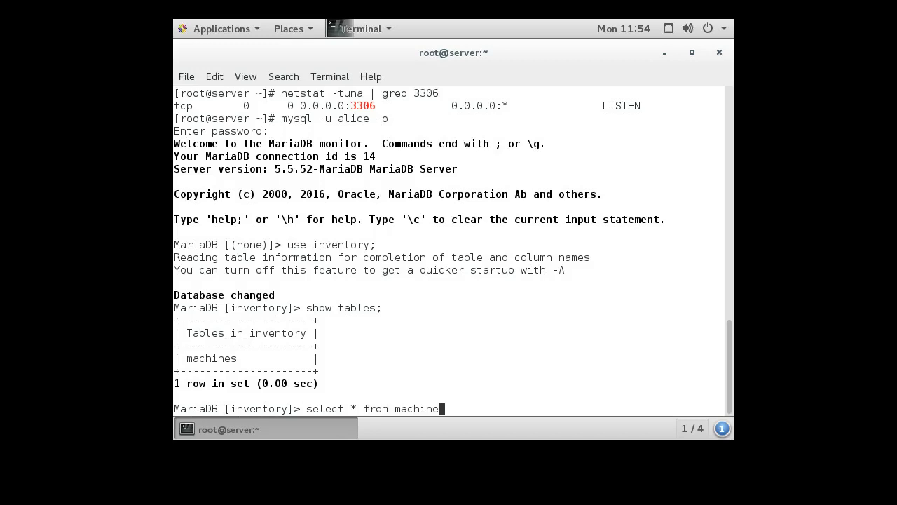
{"action": "type", "text": "s"}
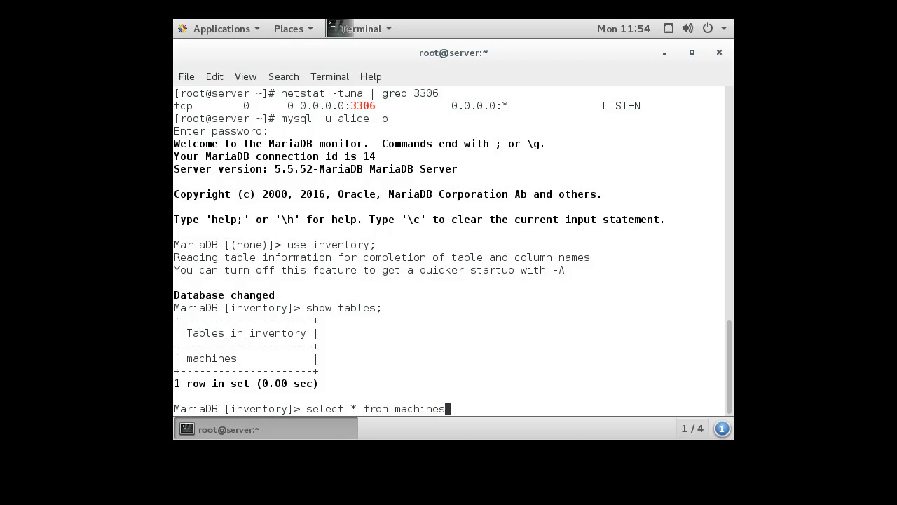
{"action": "key", "text": "Return"}
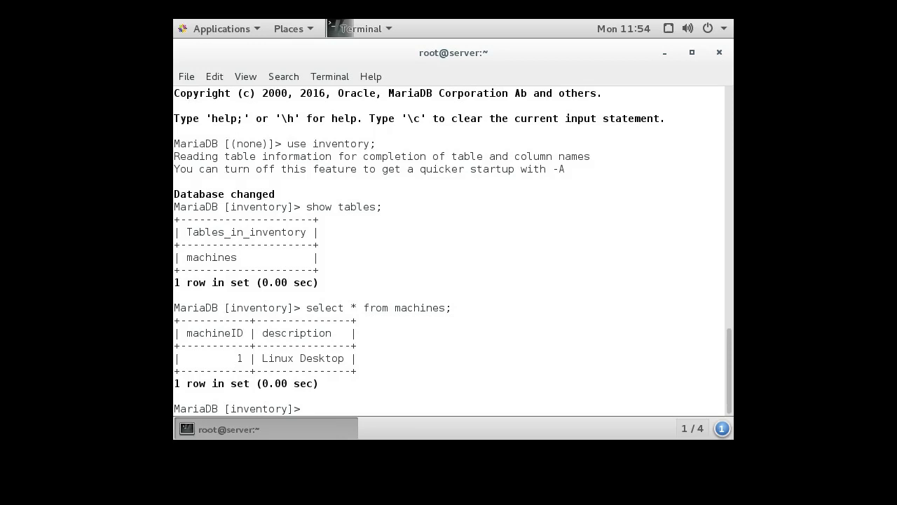
Exit alice's session and sign into the MariaDB client as bob with his password.
{"action": "type", "text": "exit"}
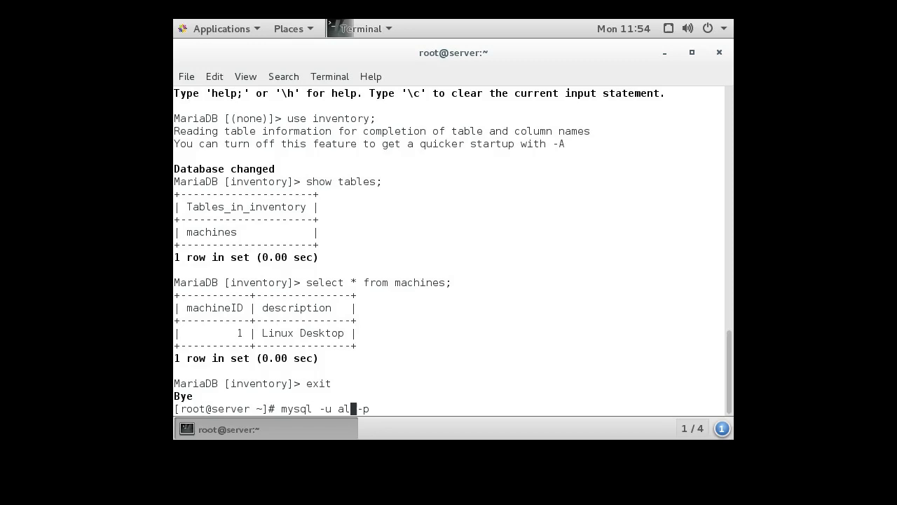
{"action": "type", "text": "ob"}
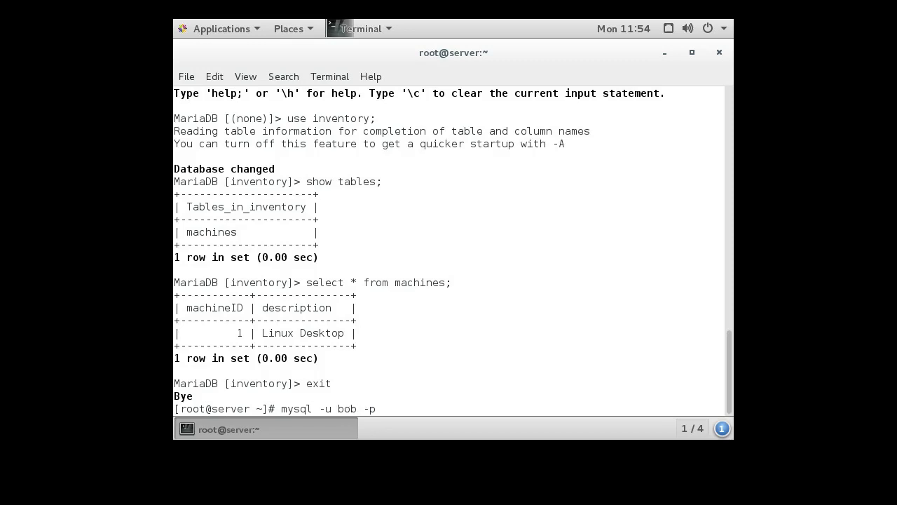
{"action": "key", "text": "Return"}
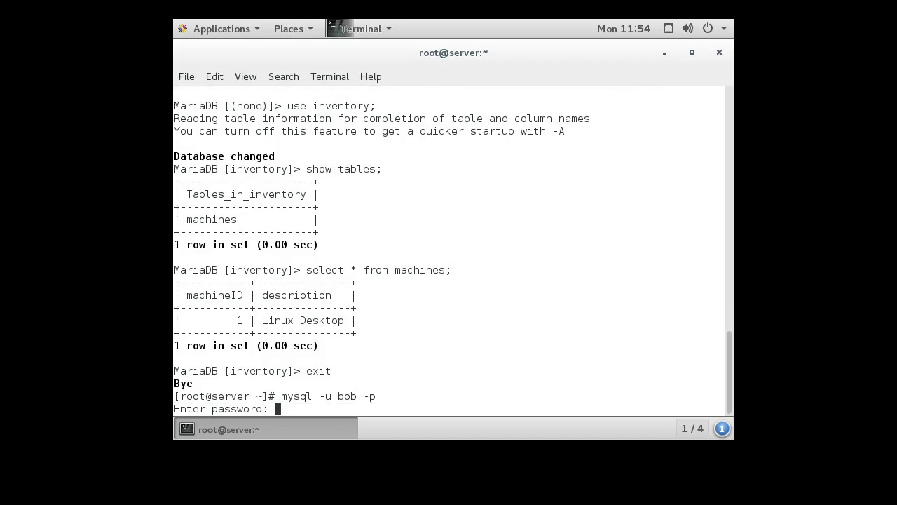
{"action": "key", "text": "Return"}
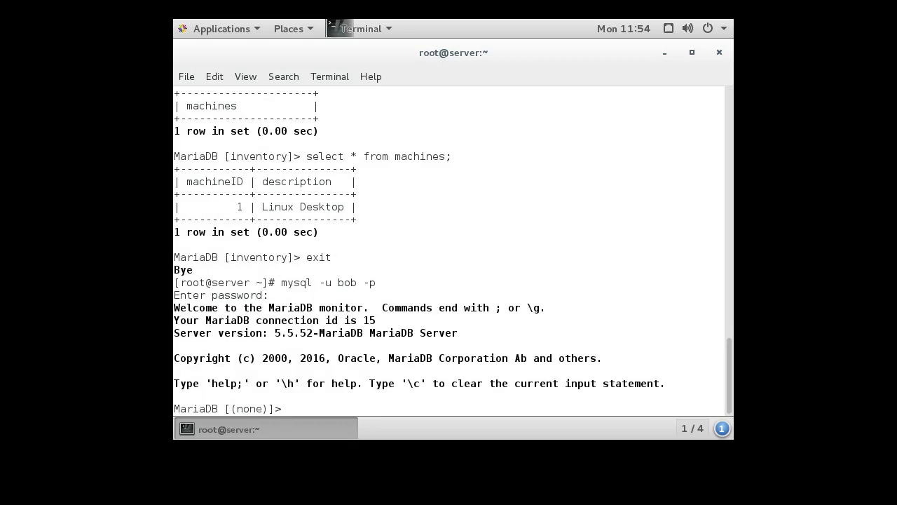
Switch to inventory as bob and select all rows from machines, returning 'Linux Desktop'.
{"action": "type", "text": "use inv"}
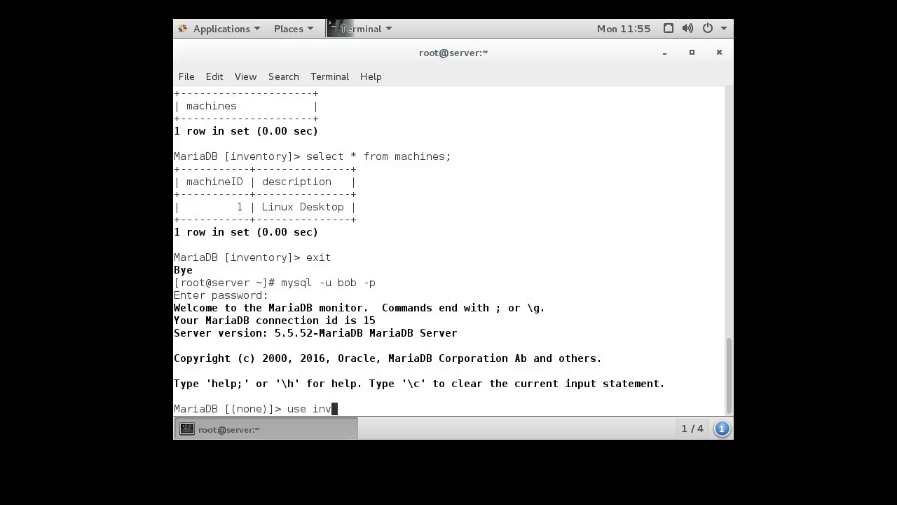
{"action": "type", "text": "entory"}
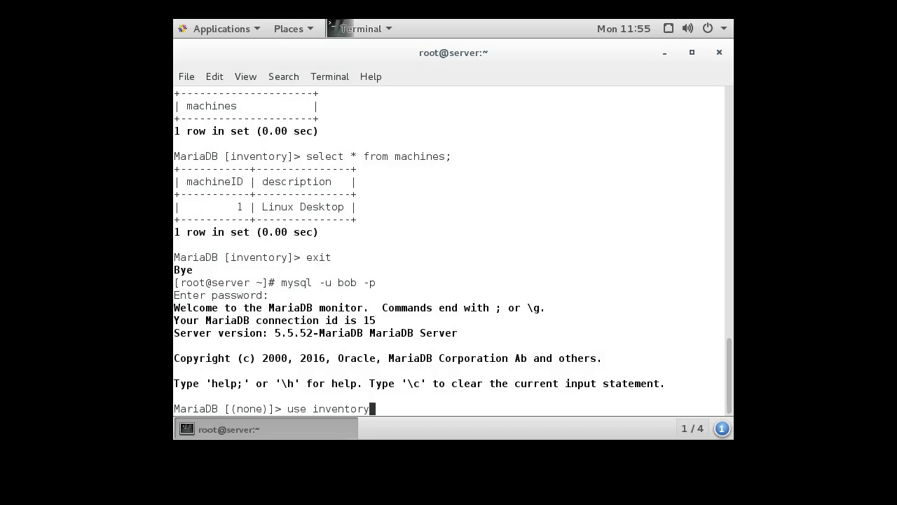
{"action": "key", "text": "Return"}
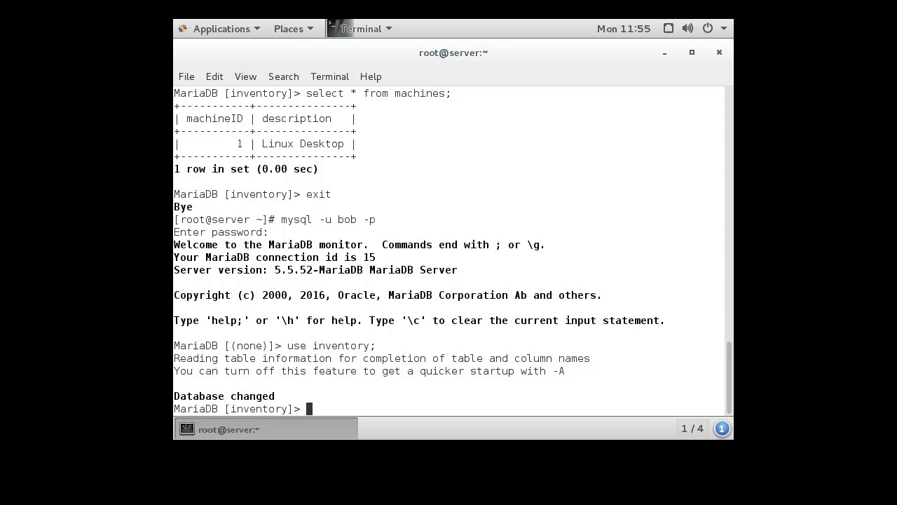
{"action": "type", "text": "show tables;"}
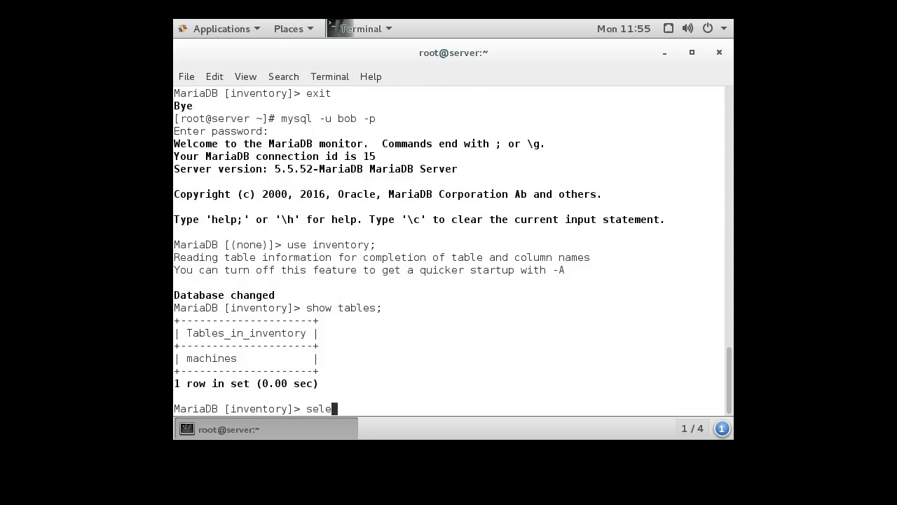
{"action": "type", "text": "ct * from m"}
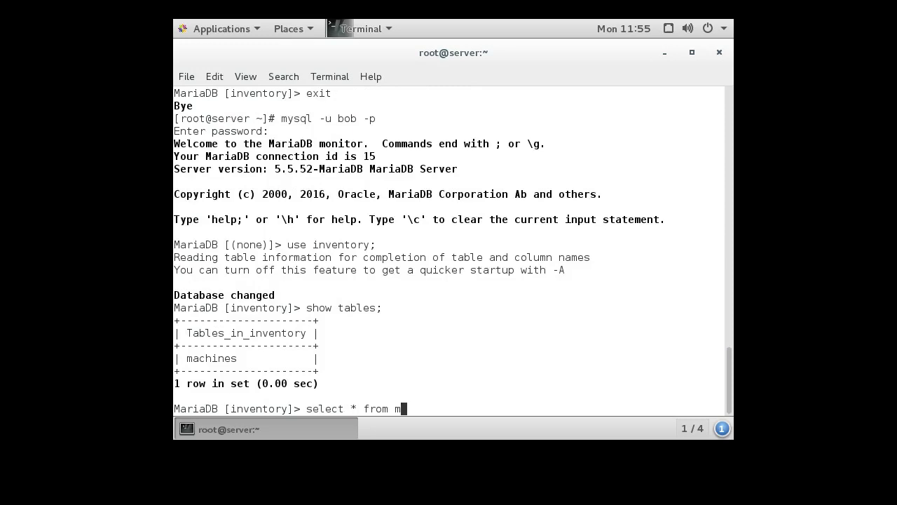
{"action": "key", "text": "Return"}
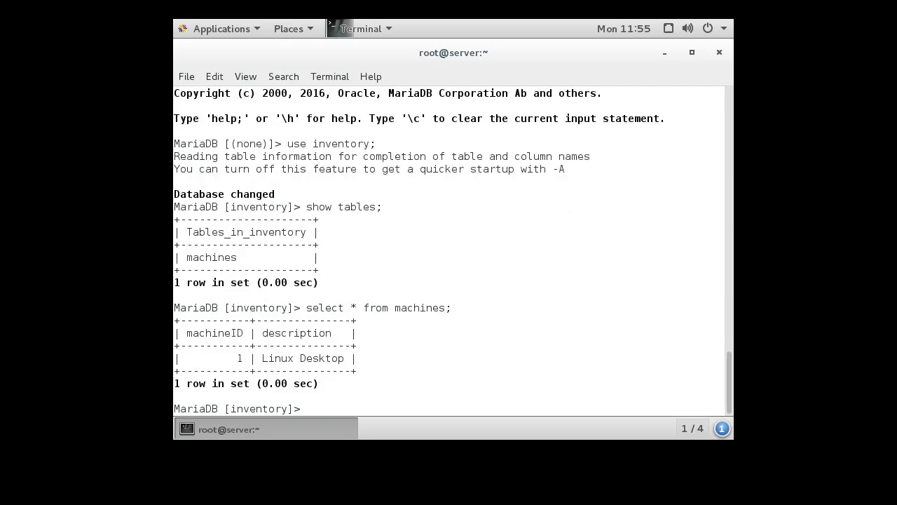
Attempt delete from machines as bob, denied with ERROR 1142, then begin exiting.
{"action": "type", "text": "delete from"}
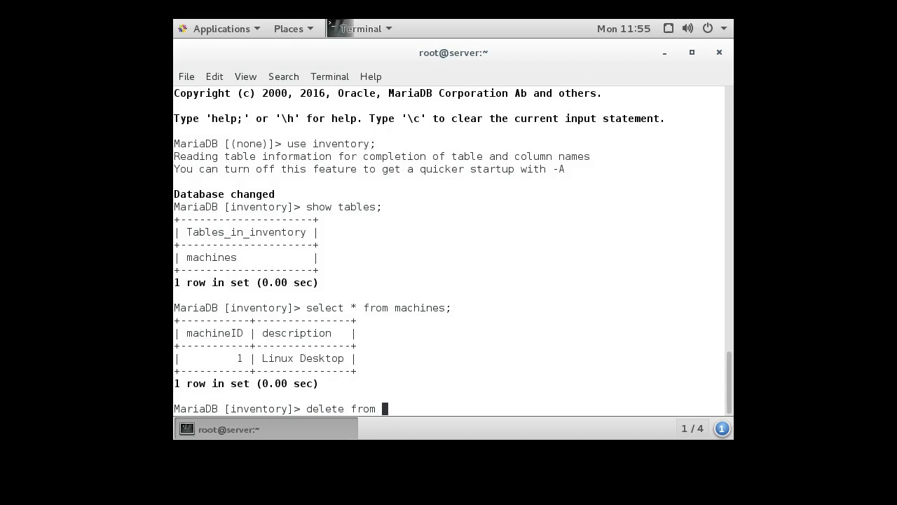
{"action": "type", "text": "machines;"}
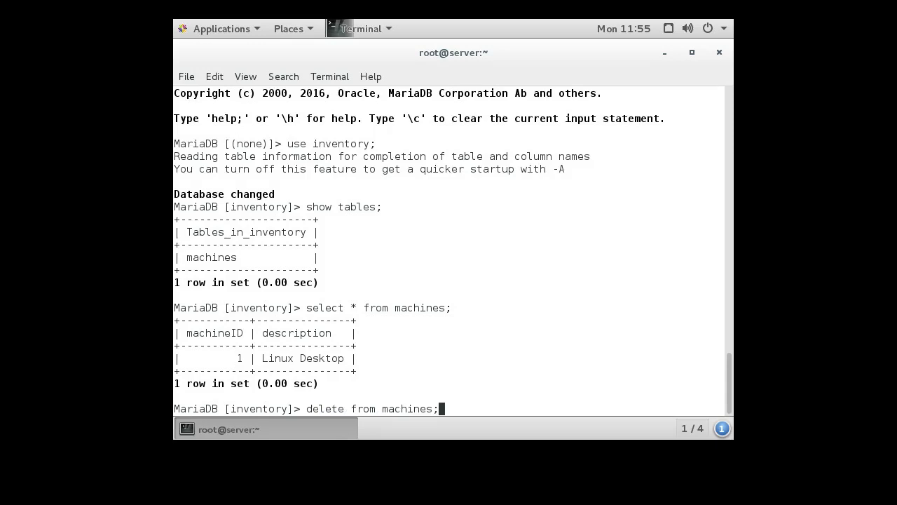
{"action": "key", "text": "Return"}
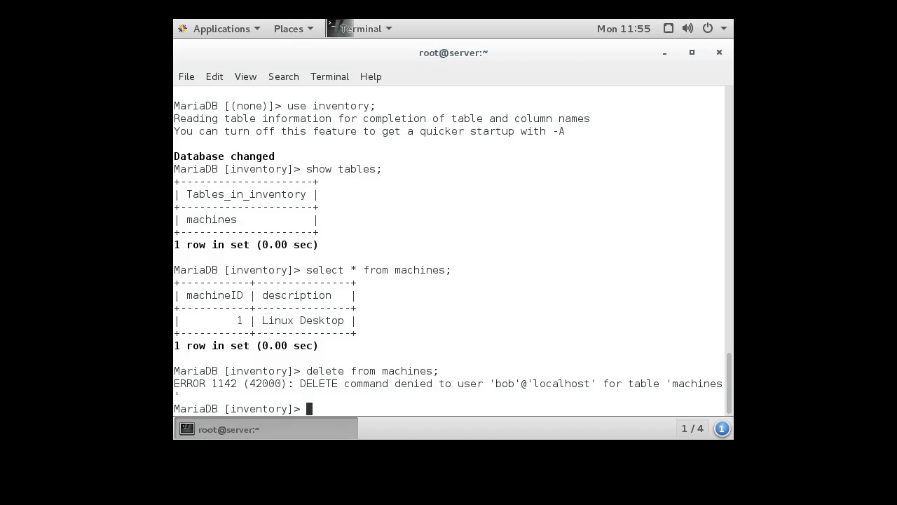
{"action": "type", "text": "exit"}
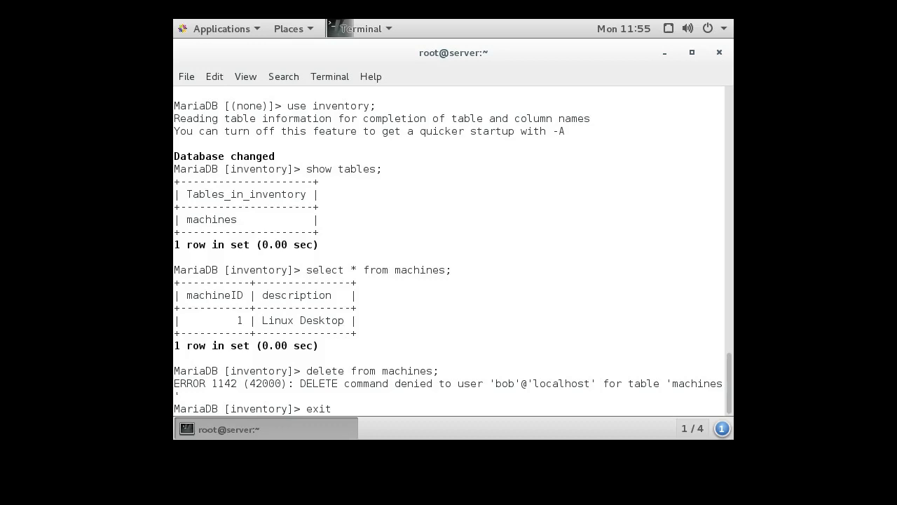